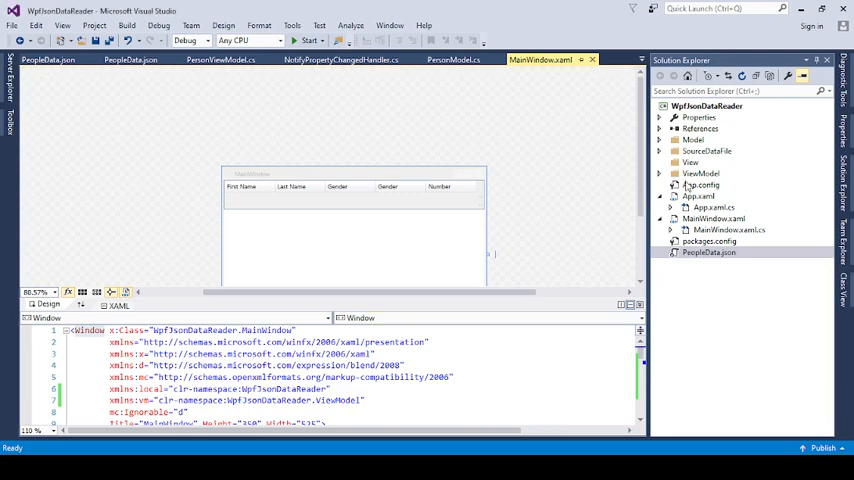
- Select the Model folder, then expand SourceDataFile and select PeopleData.json
left_click(693, 139)
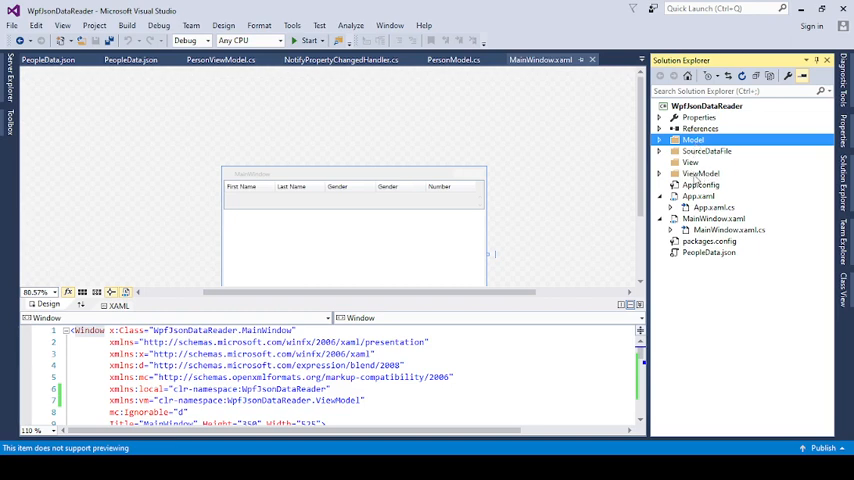
left_click(691, 162)
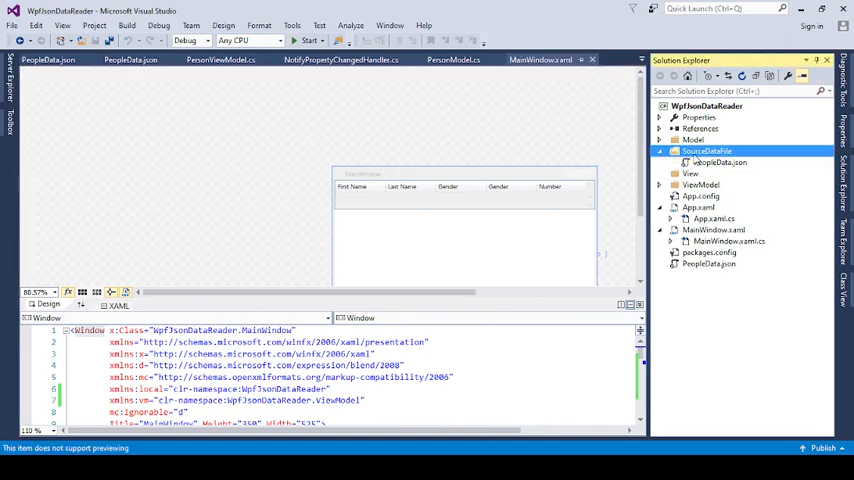
left_click(718, 162)
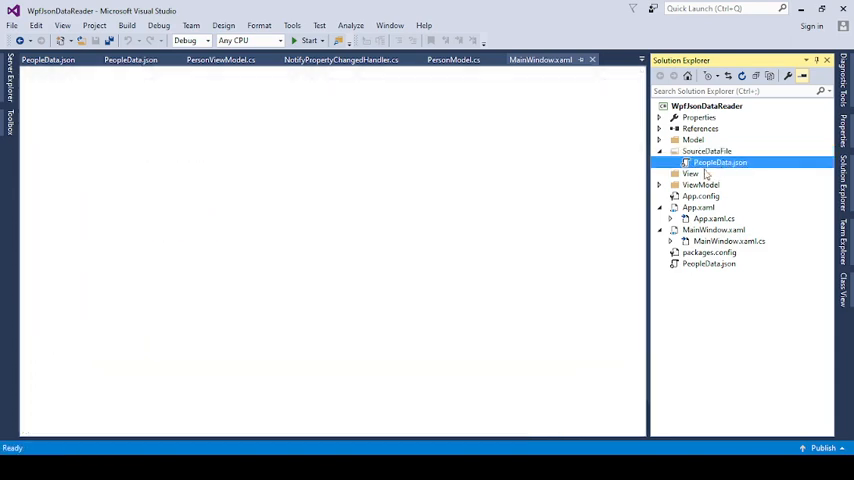
- Open PeopleData.json and highlight the firstName and gender fields of the first record
double_click(720, 162)
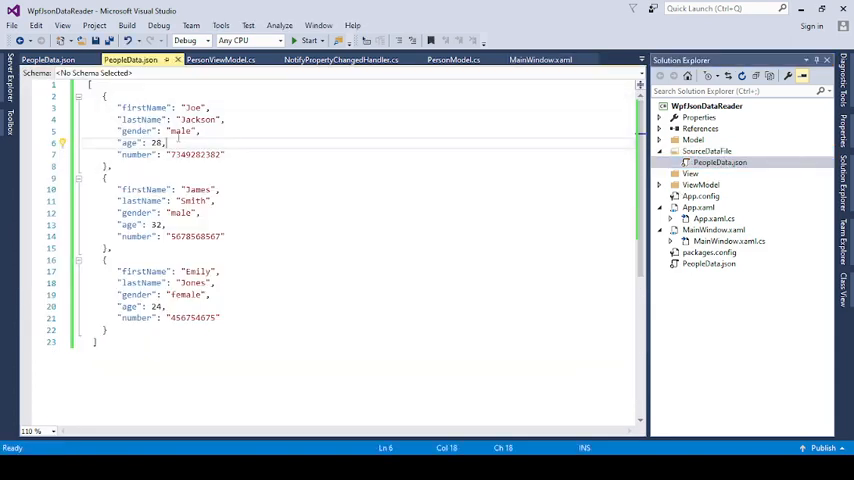
double_click(143, 107)
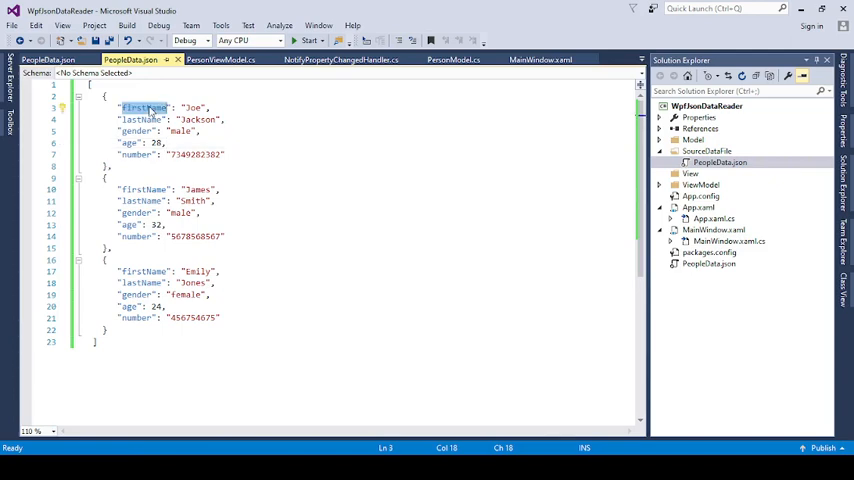
left_click(135, 131)
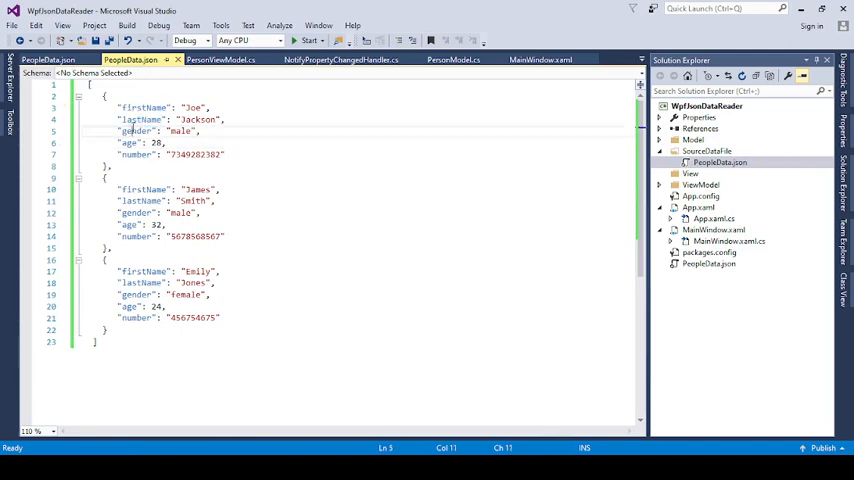
double_click(129, 143)
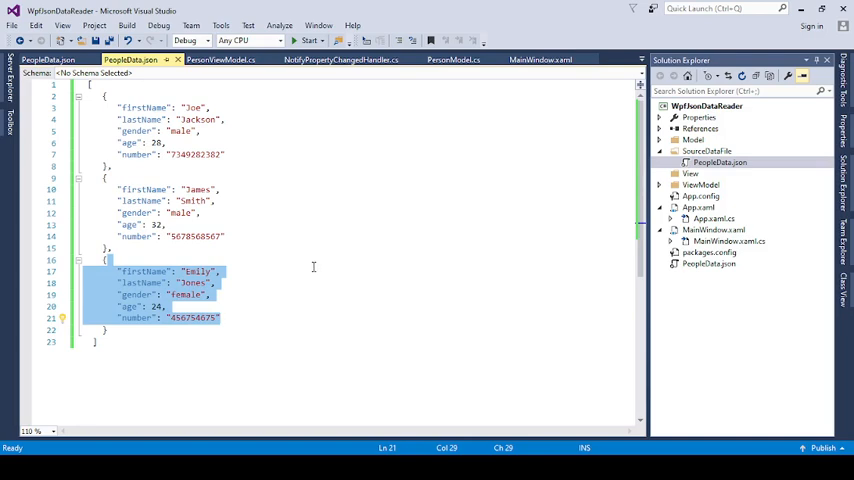
mouse_move(322, 219)
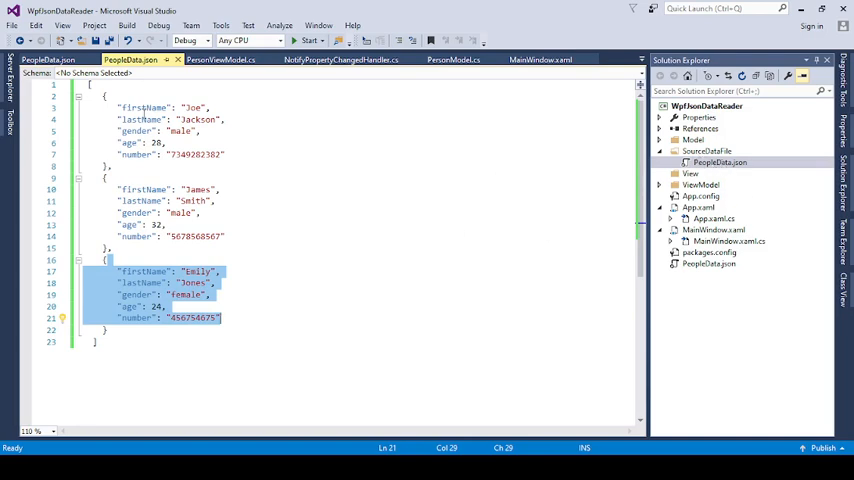
- Clear the record selection, then select and expand the Model folder
left_click(140, 154)
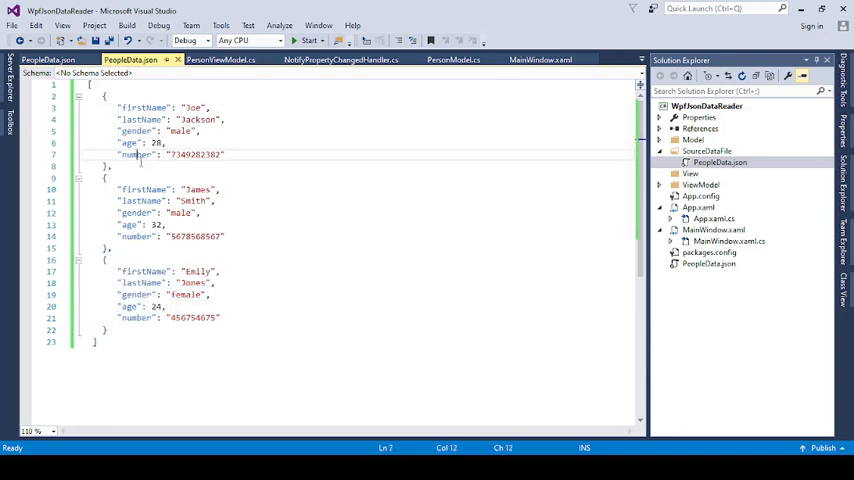
left_click(693, 139)
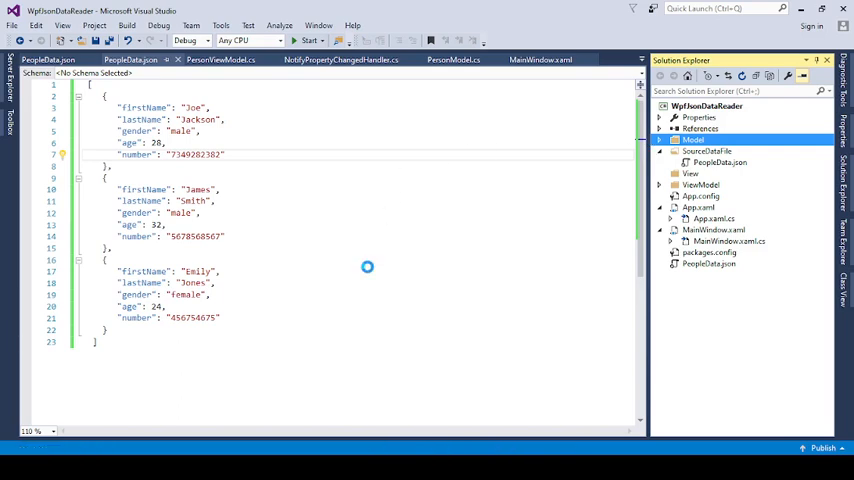
mouse_move(308, 356)
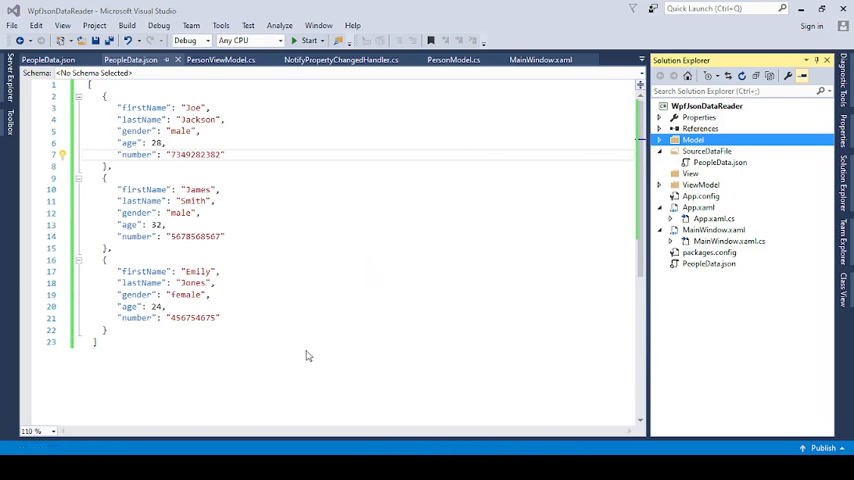
mouse_move(724, 416)
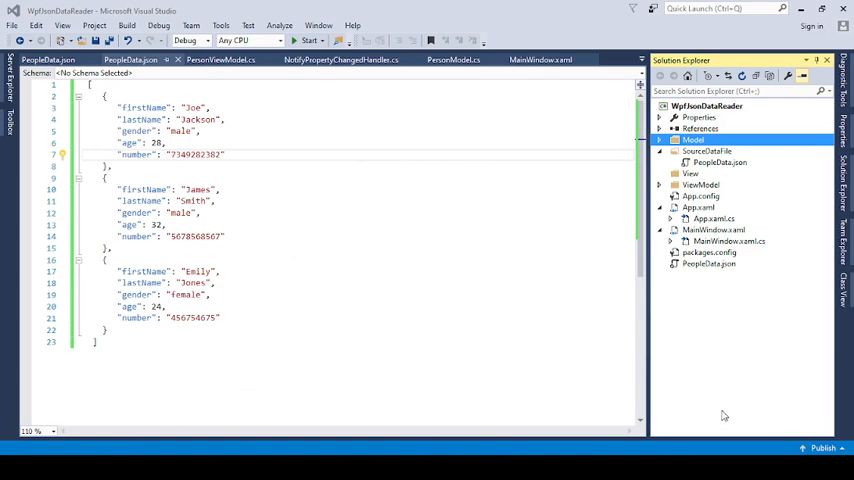
left_click(661, 139)
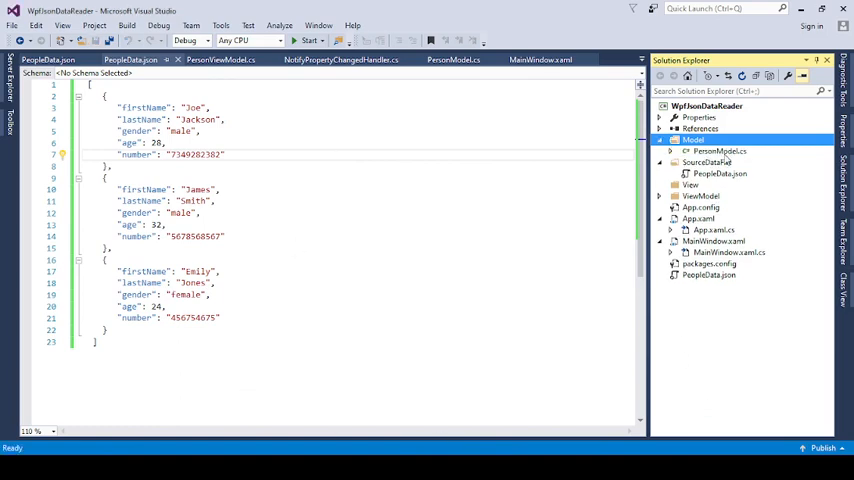
- Open PersonModel.cs, highlight the FirstName property, scroll the properties, and expand ViewModel
double_click(718, 151)
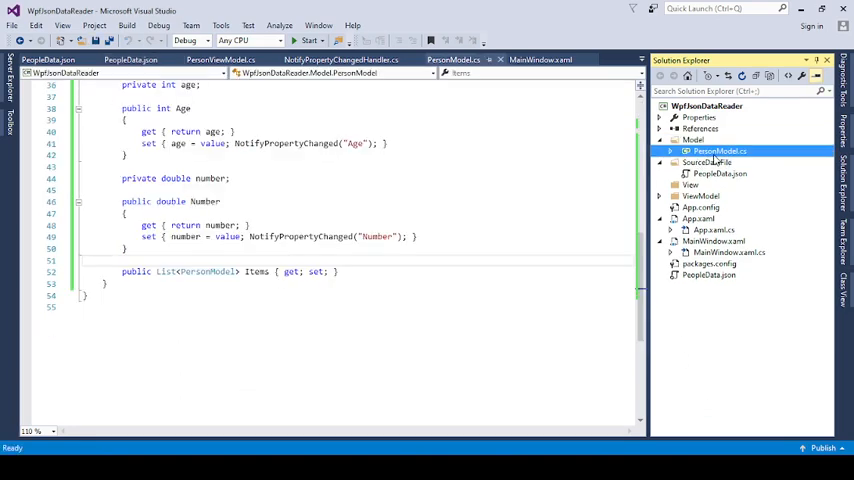
scroll("up", 3)
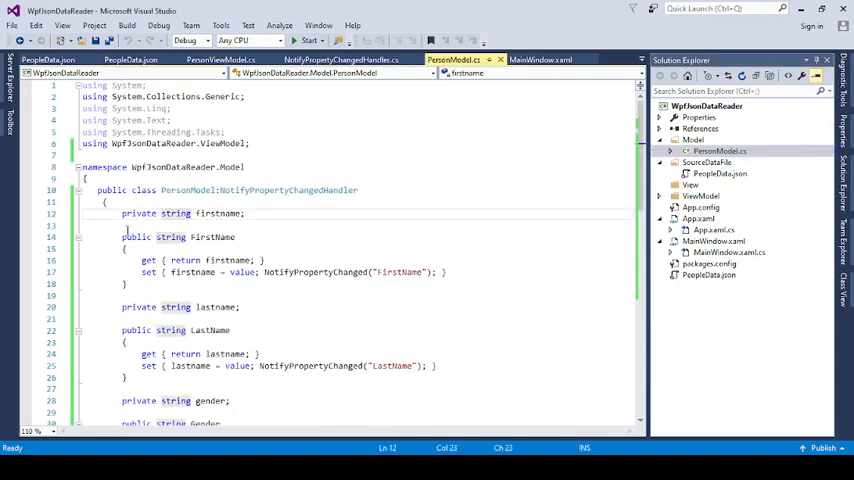
triple_click(183, 213)
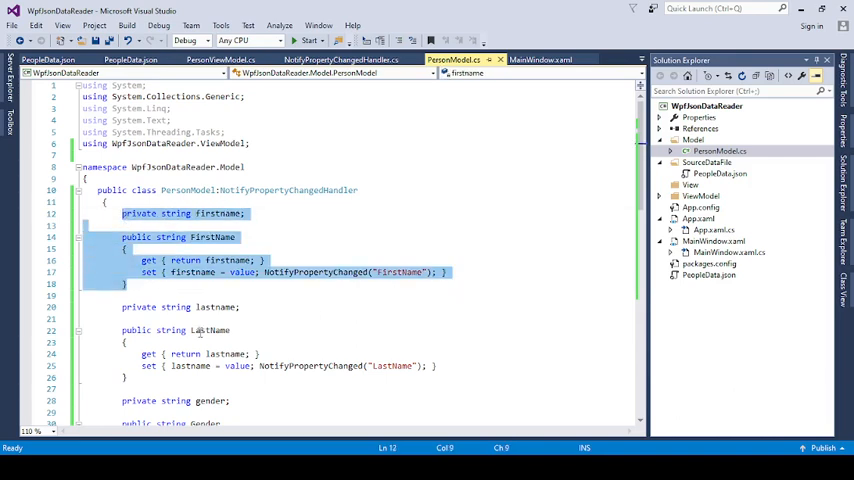
scroll("down", 3)
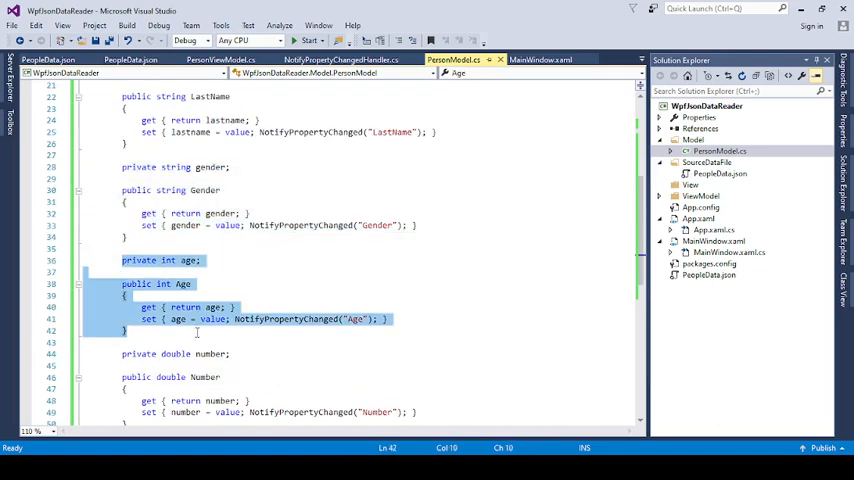
scroll("down", 3)
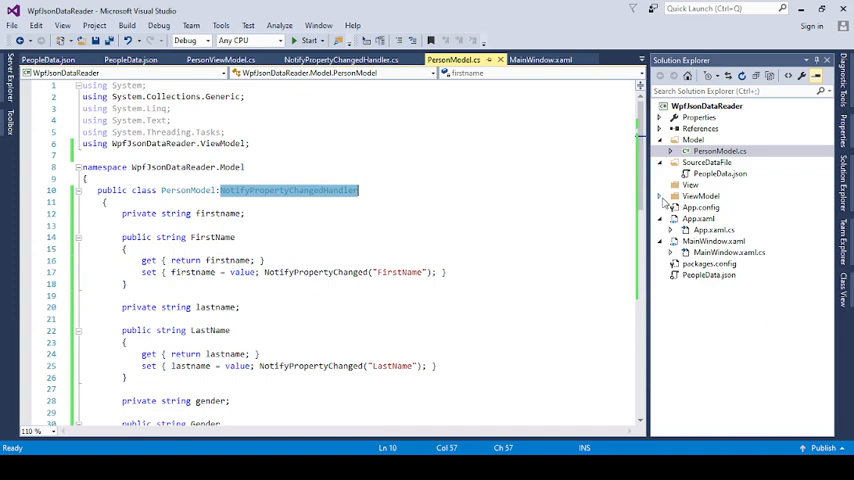
left_click(700, 196)
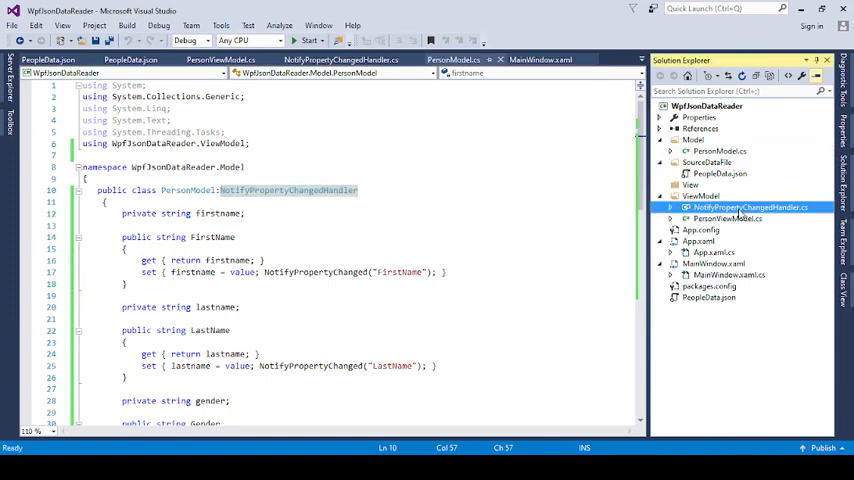
- Open NotifyPropertyChangedHandler.cs and highlight its NotifyPropertyChangedHandler class name
left_click(745, 207)
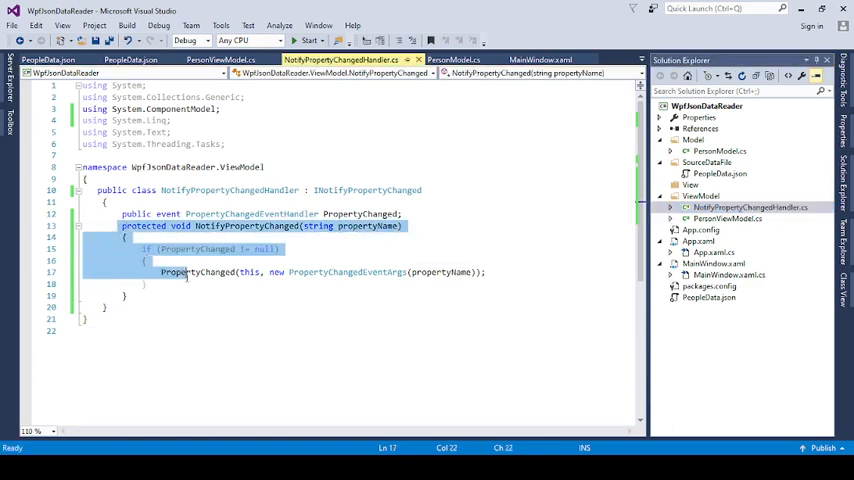
left_click(261, 225)
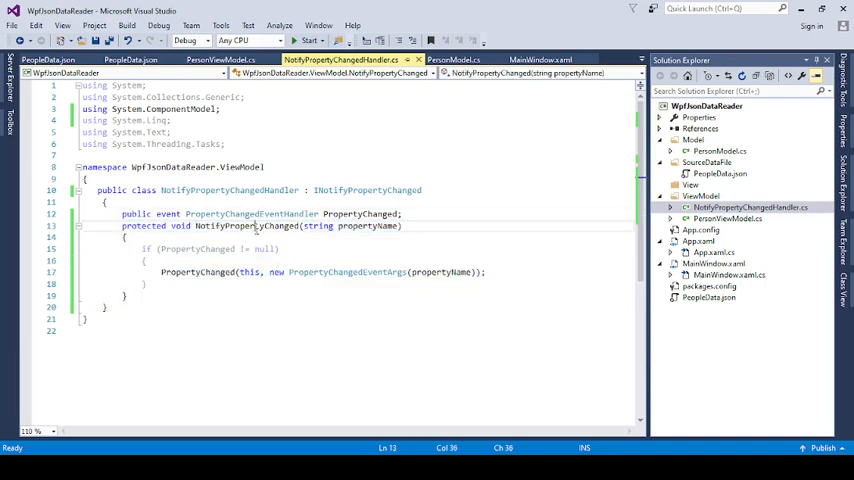
double_click(246, 225)
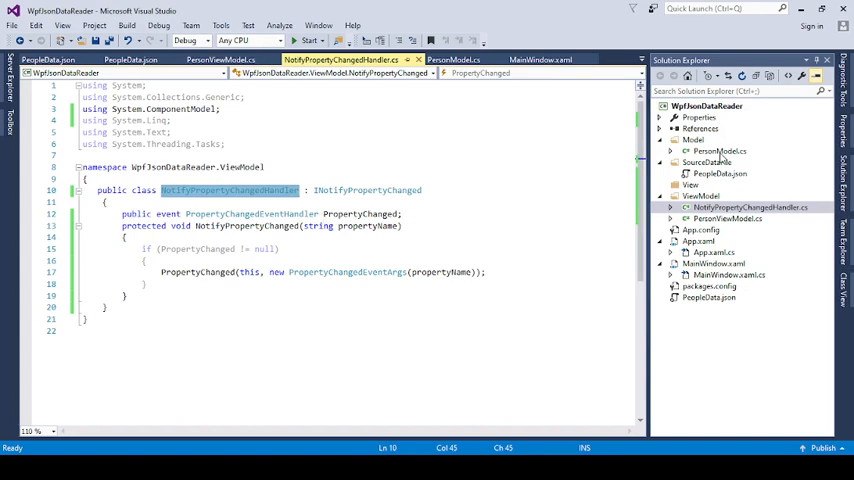
- Return to PersonModel.cs and scroll through the Gender, Age and Number property setters
left_click(455, 59)
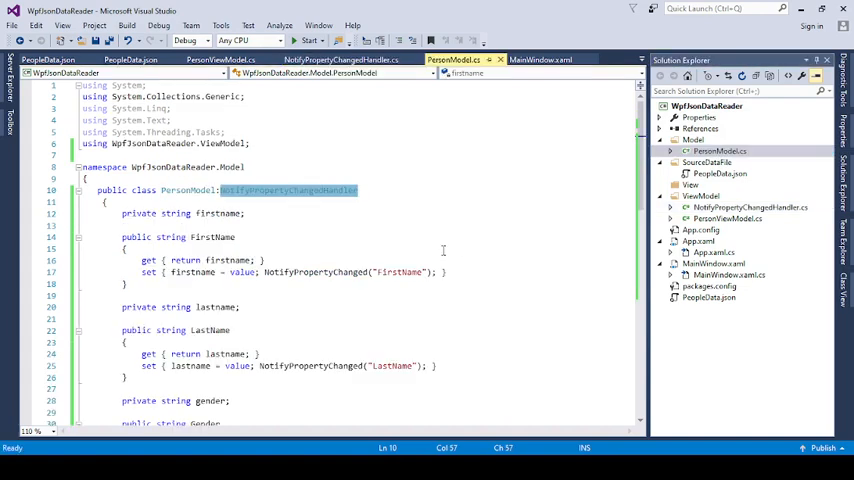
mouse_move(287, 267)
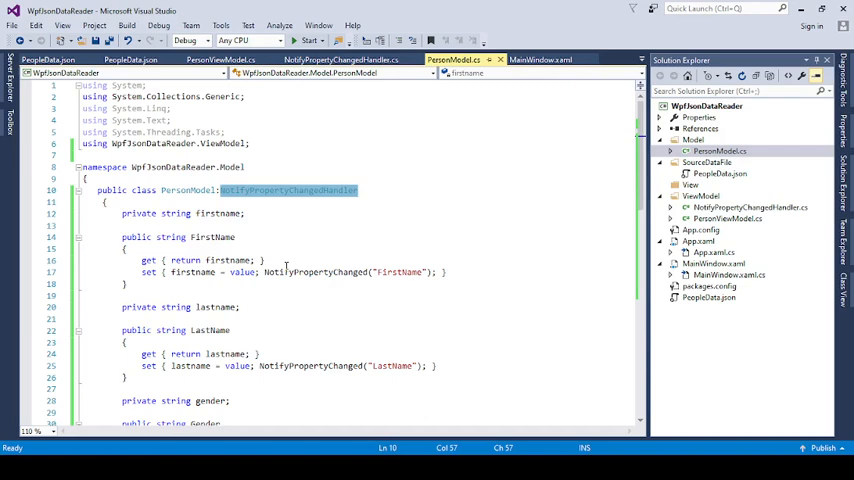
mouse_move(314, 198)
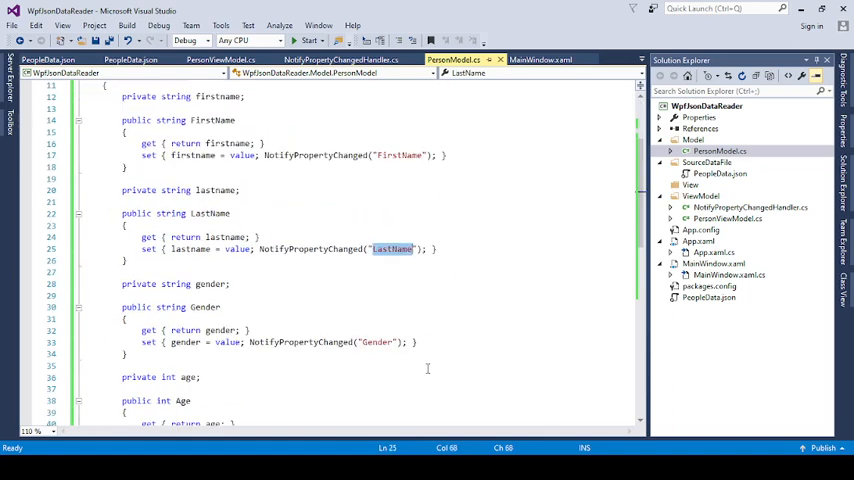
scroll("down", 3)
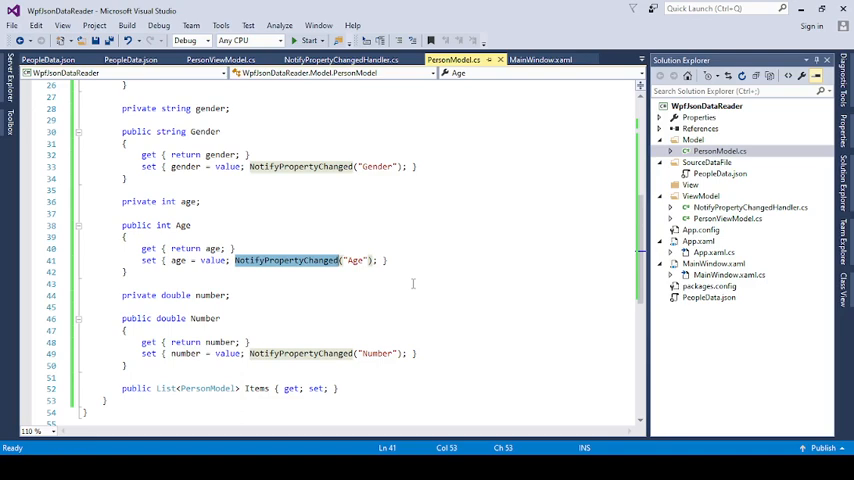
mouse_move(325, 246)
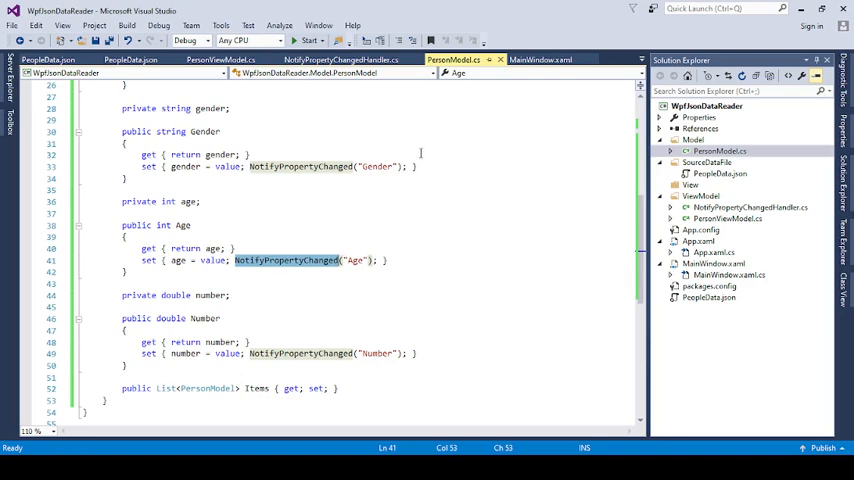
left_click(718, 151)
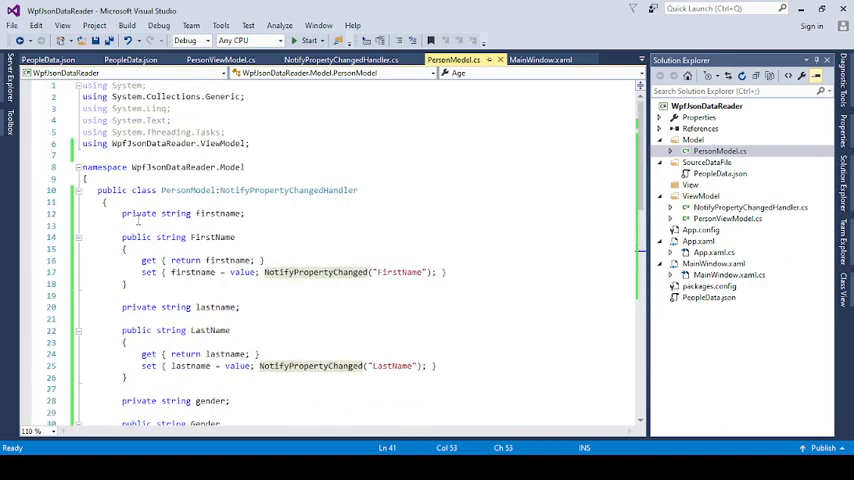
scroll("down", 3)
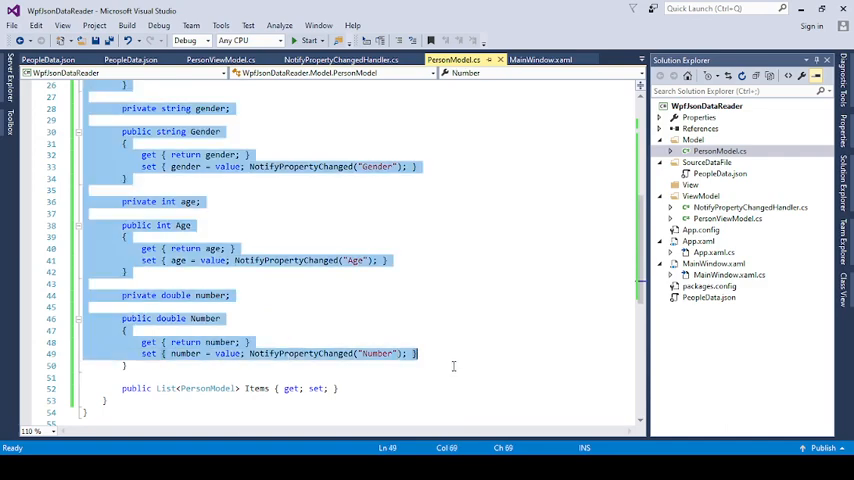
left_click(130, 60)
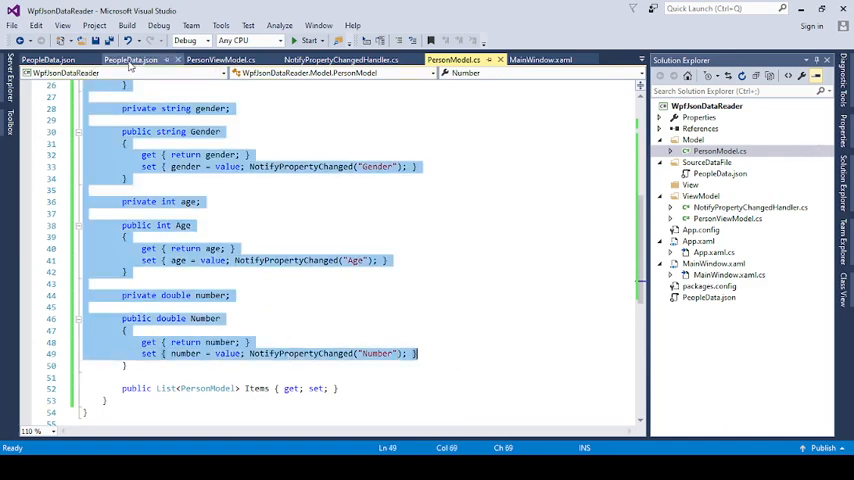
- Open PersonViewModel.cs and highlight the private PersonModel field declaration
left_click(130, 59)
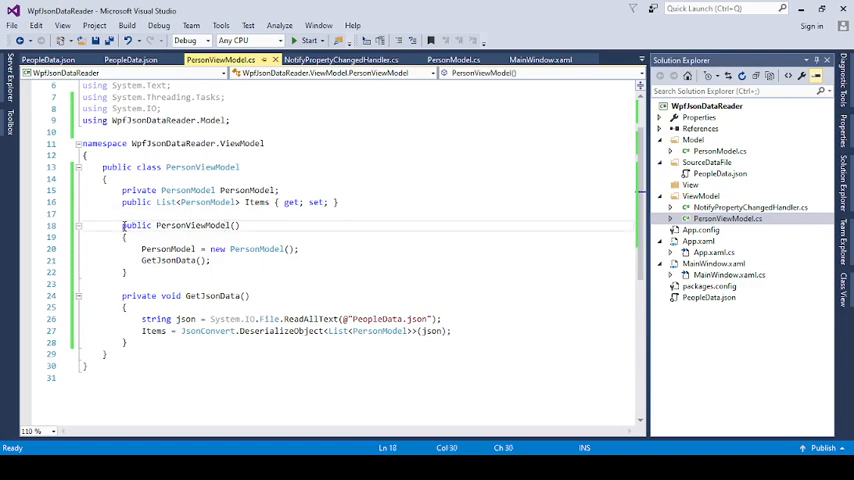
left_click_drag(122, 190, 296, 202)
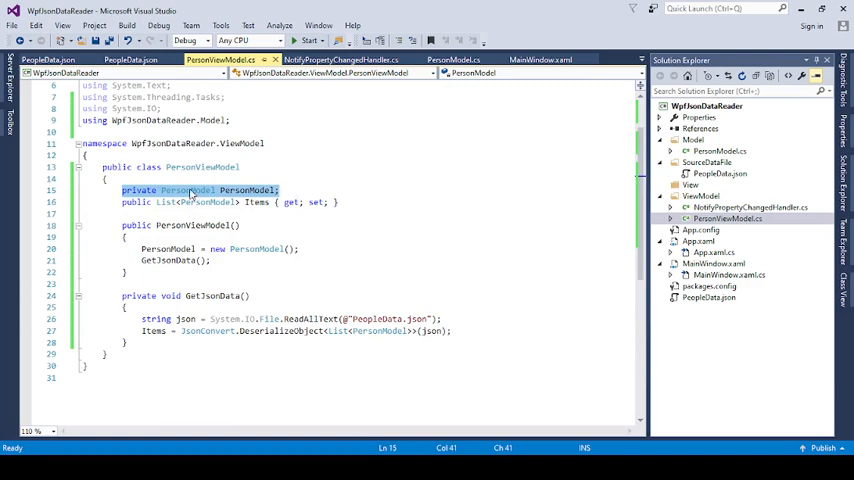
left_click(340, 202)
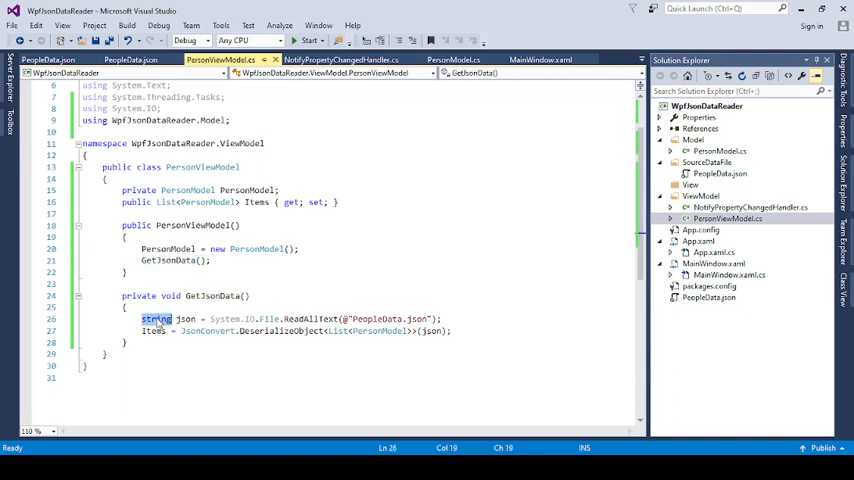
- Highlight the json string variable and its File.ReadAllText call on PeopleData.json
double_click(186, 318)
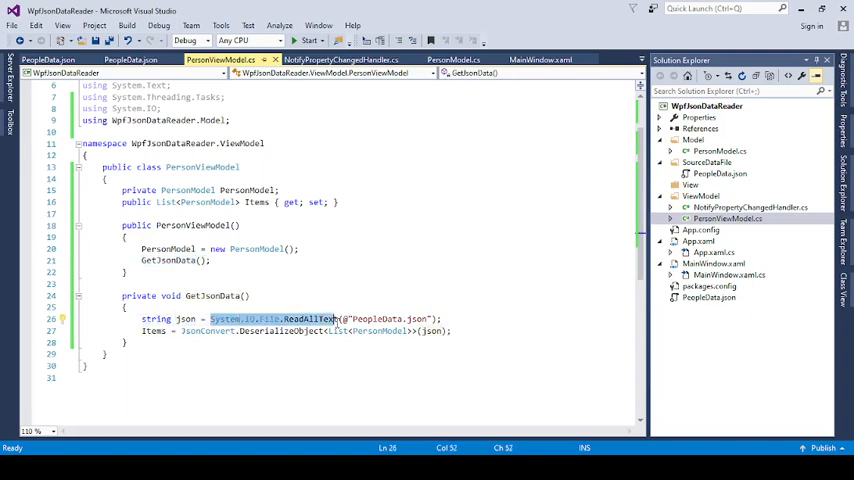
double_click(377, 318)
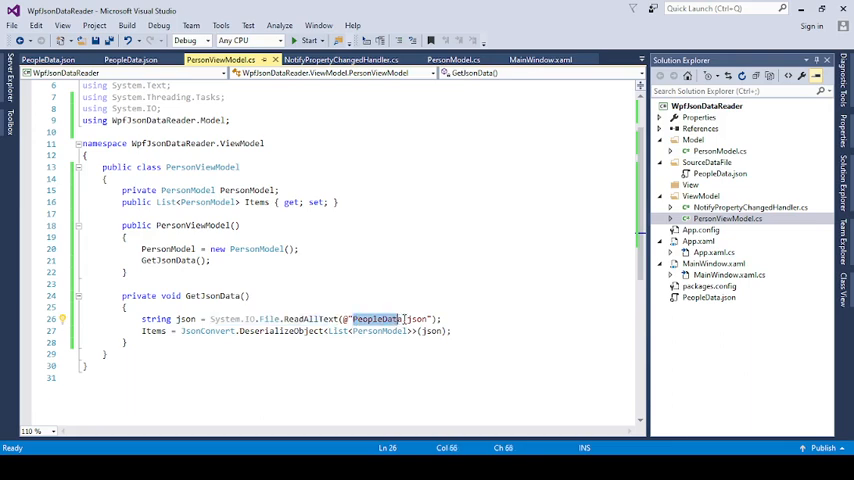
left_click(719, 173)
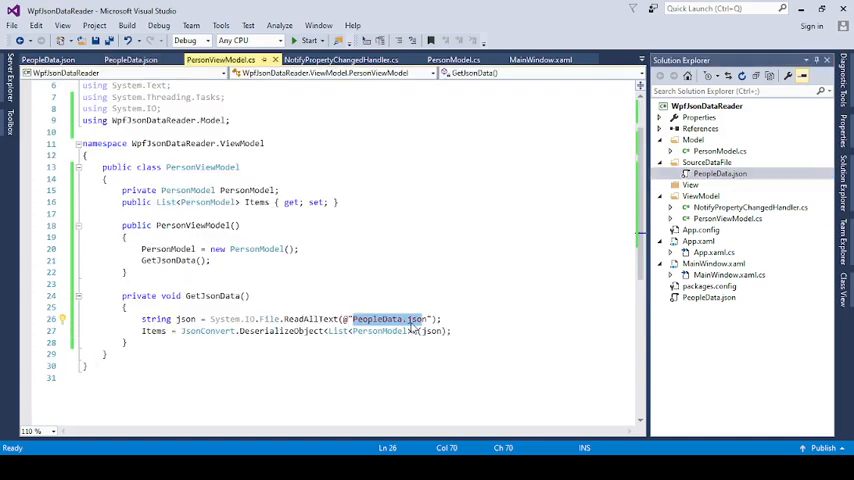
left_click(428, 318)
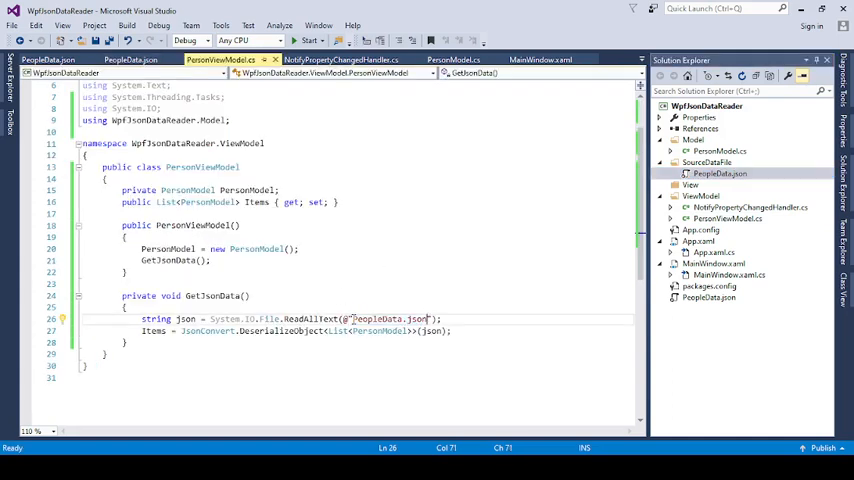
double_click(388, 318)
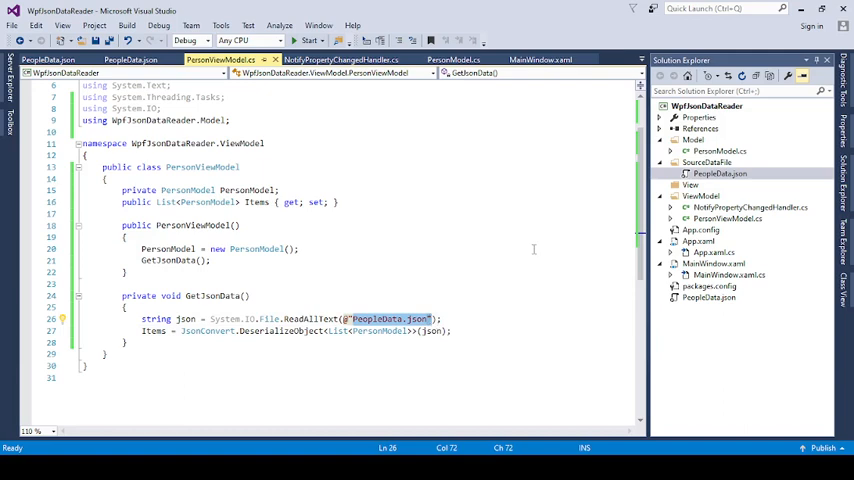
mouse_move(385, 237)
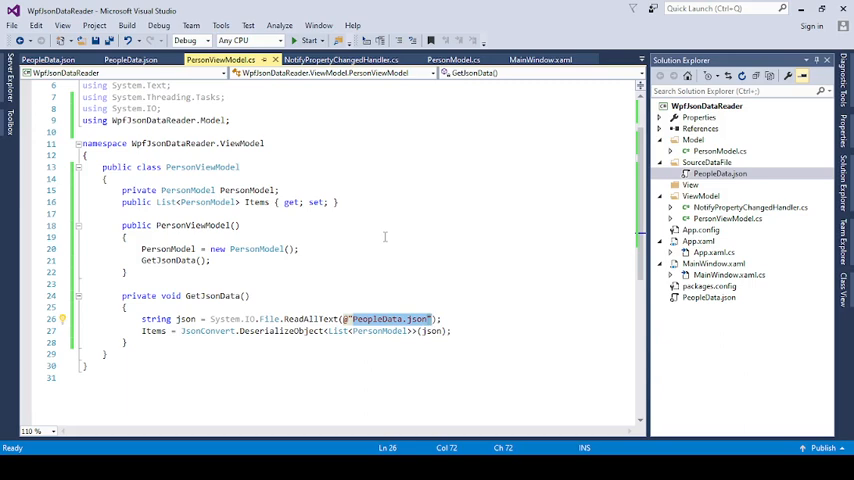
mouse_move(310, 344)
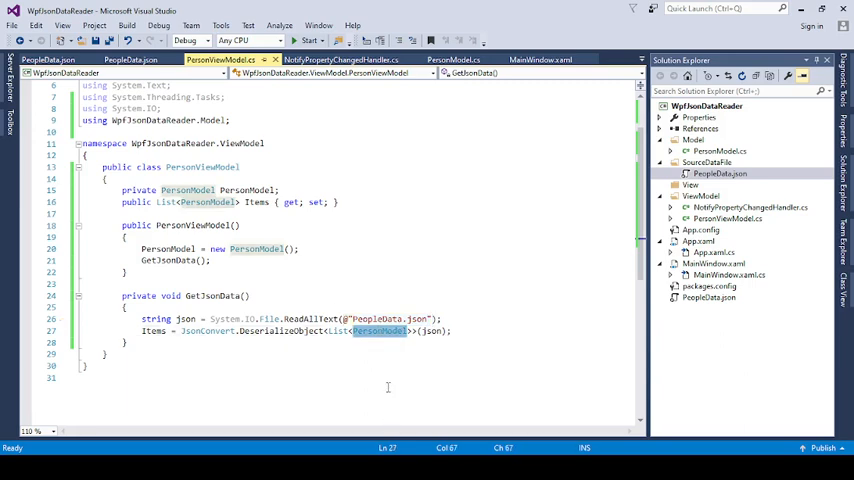
mouse_move(389, 368)
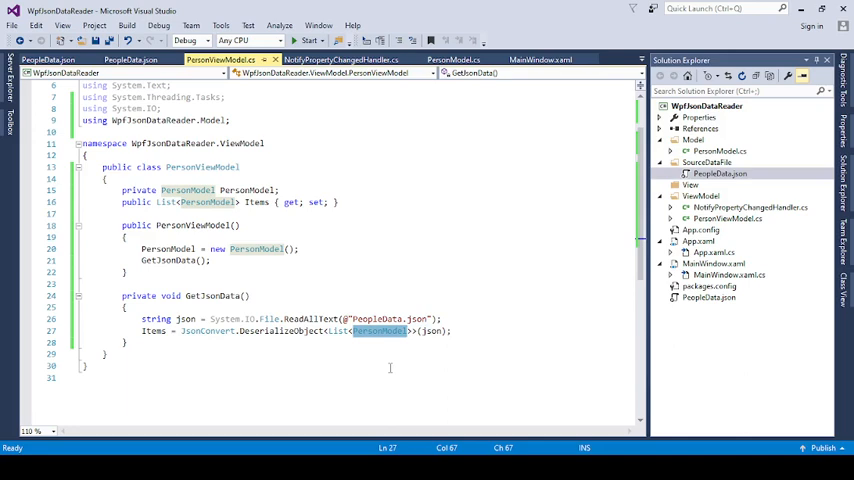
mouse_move(177, 332)
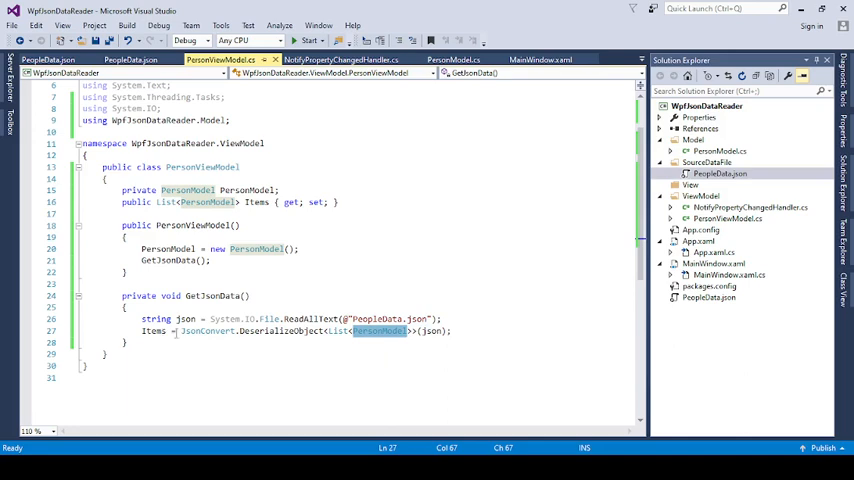
- Highlight the PersonModel type, json argument and Newtonsoft namespace in the deserialization
double_click(207, 331)
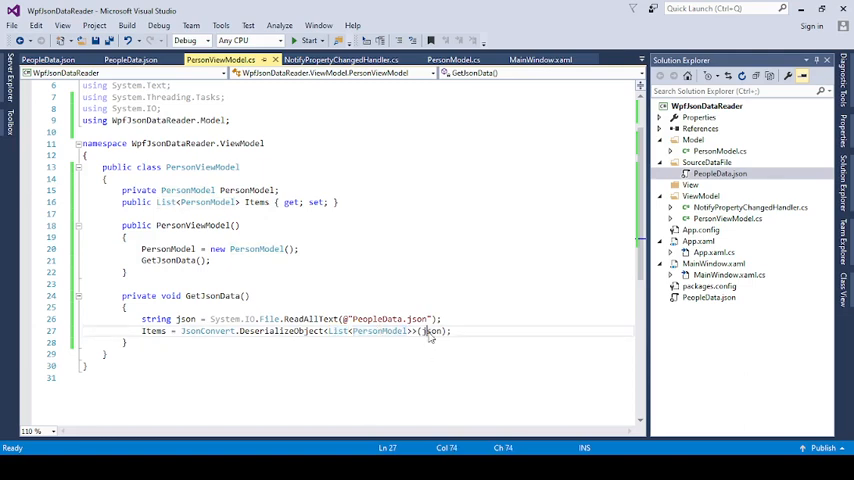
double_click(430, 331)
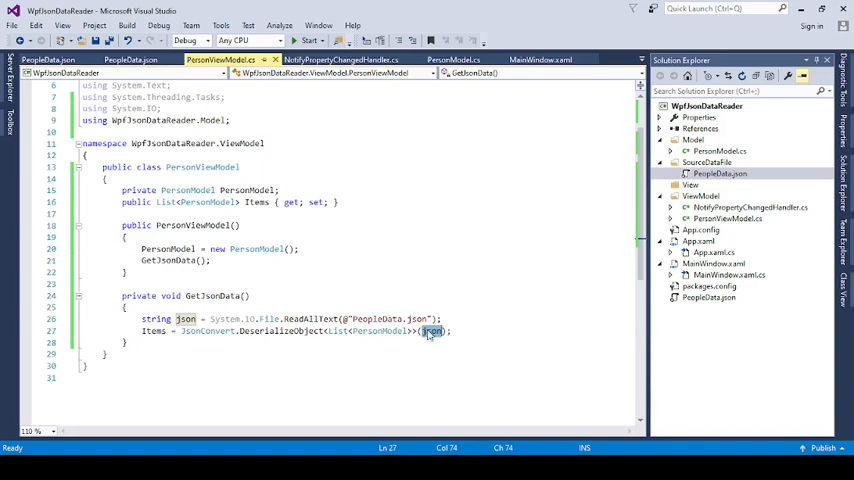
mouse_move(430, 333)
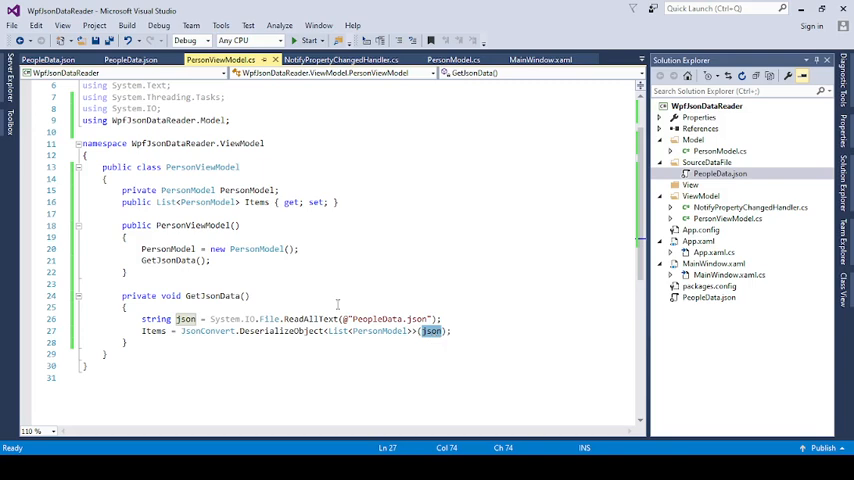
double_click(282, 331)
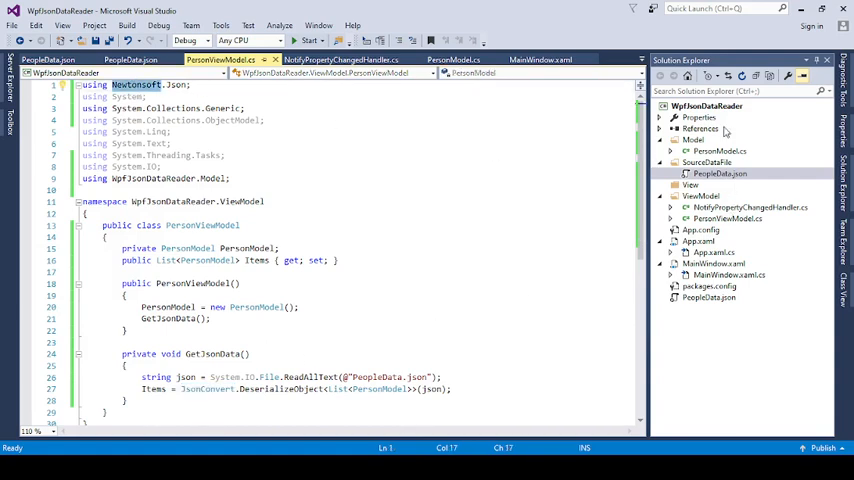
left_click(706, 106)
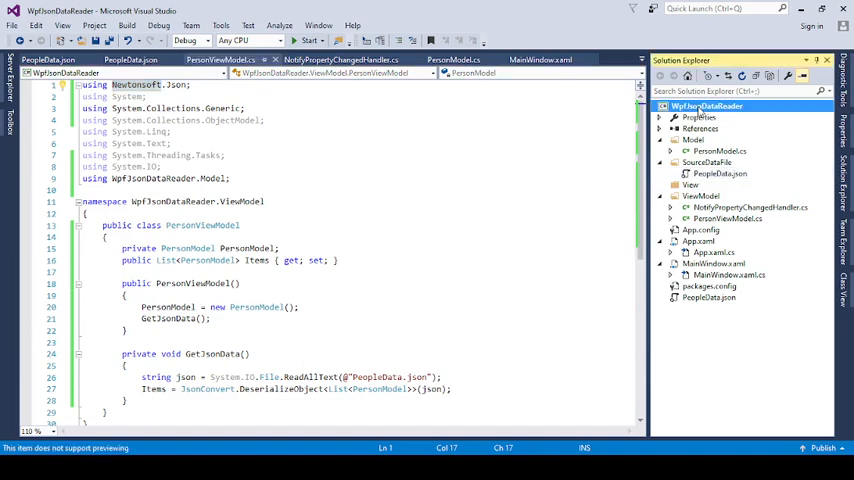
mouse_move(558, 248)
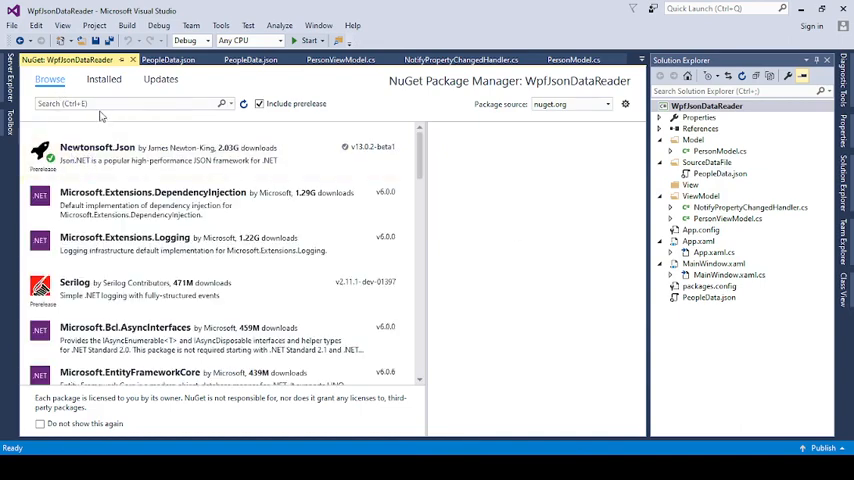
type("ne")
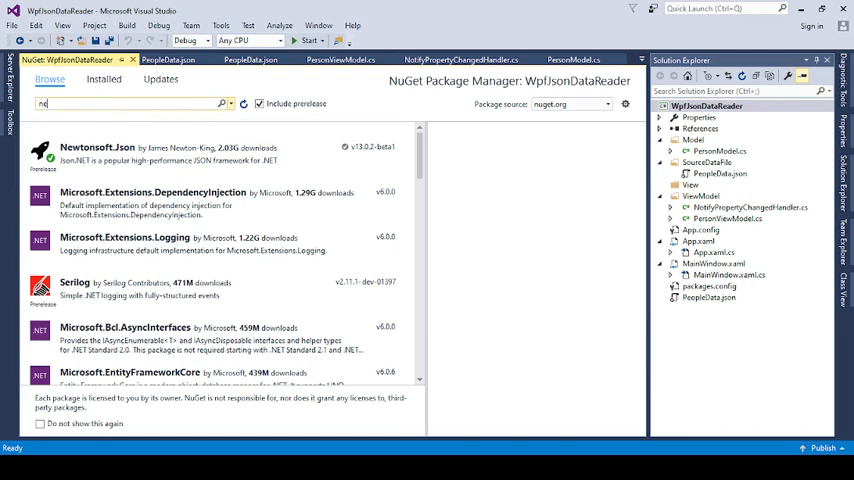
type("wt")
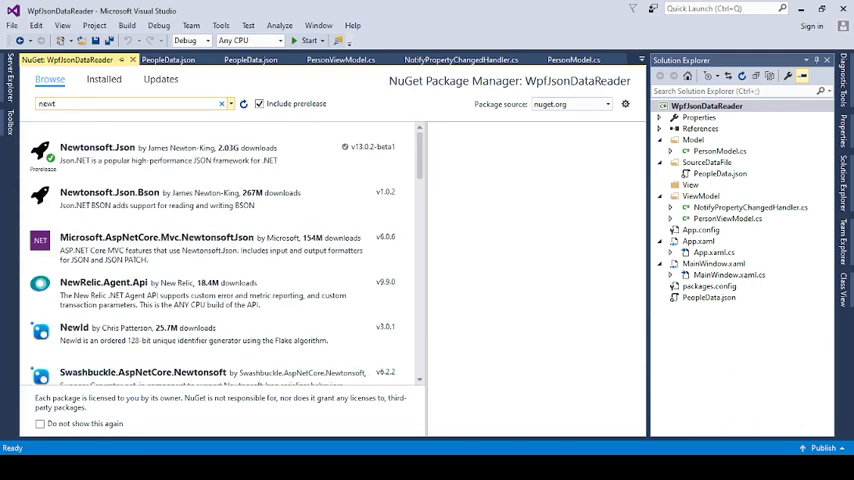
left_click(221, 103)
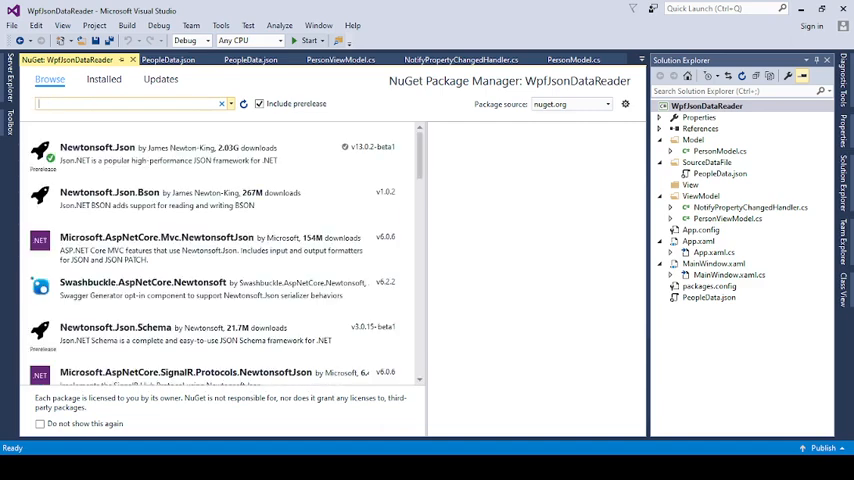
type("js")
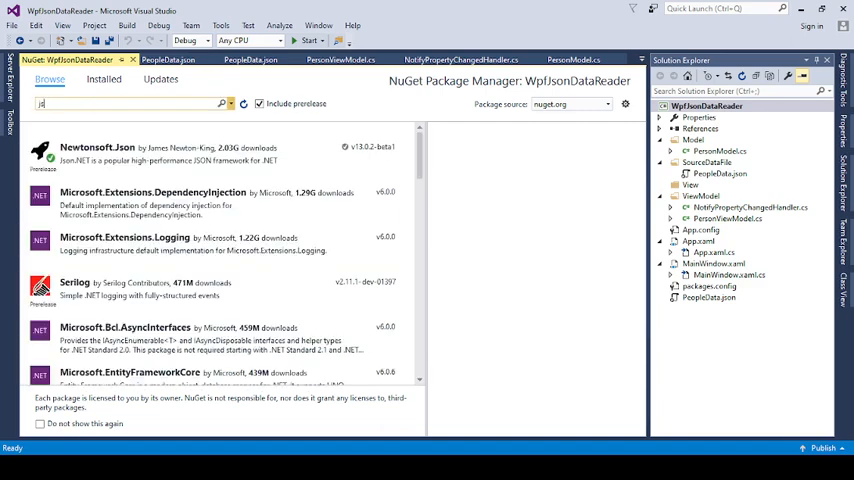
type("json")
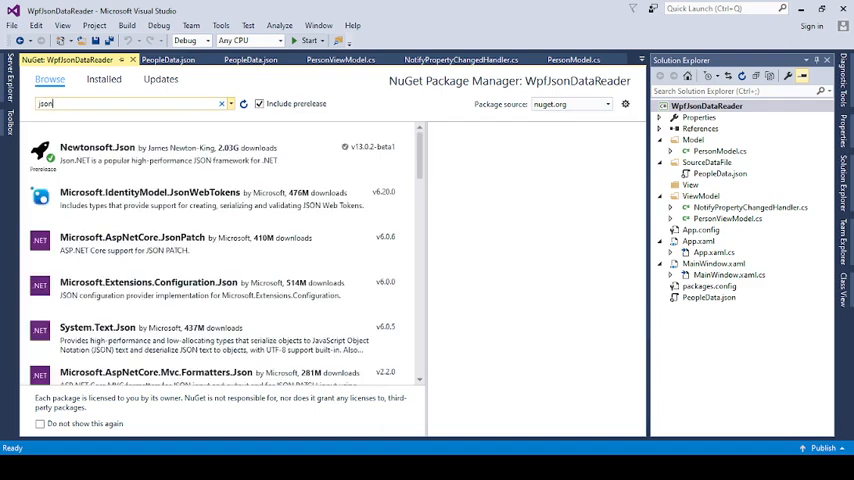
left_click(200, 153)
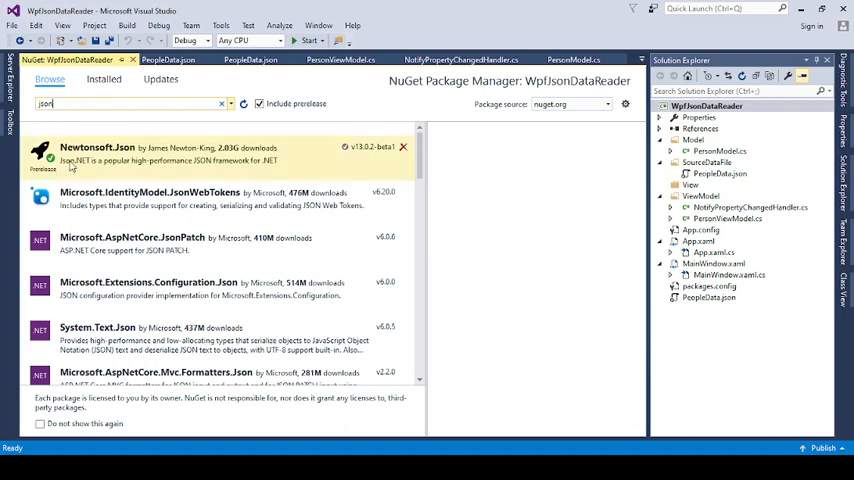
mouse_move(130, 163)
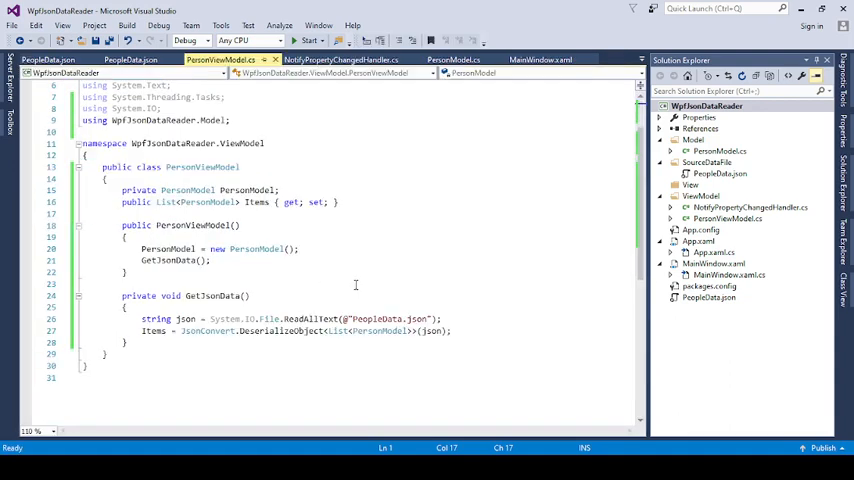
- Highlight the Items list filled by GetJsonData in PersonViewModel.cs
double_click(153, 331)
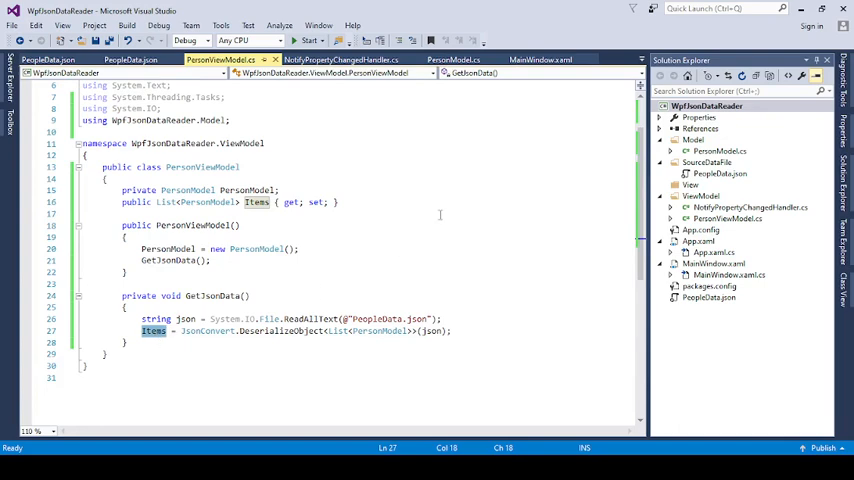
mouse_move(347, 171)
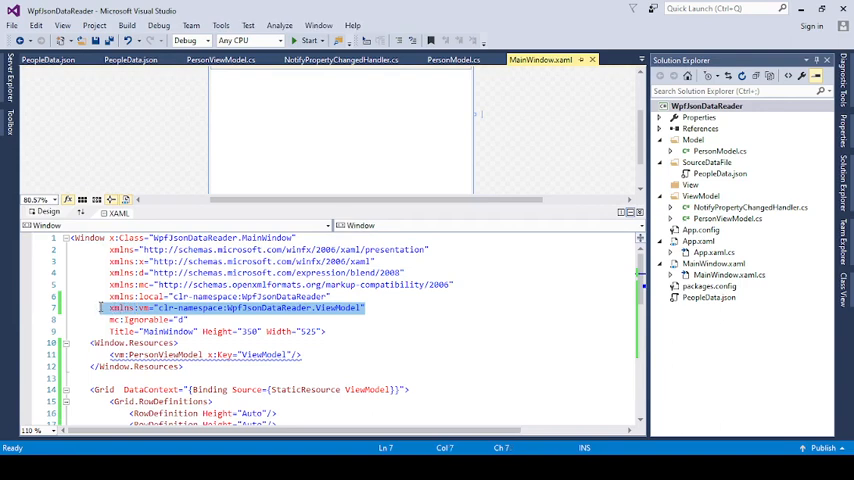
double_click(342, 307)
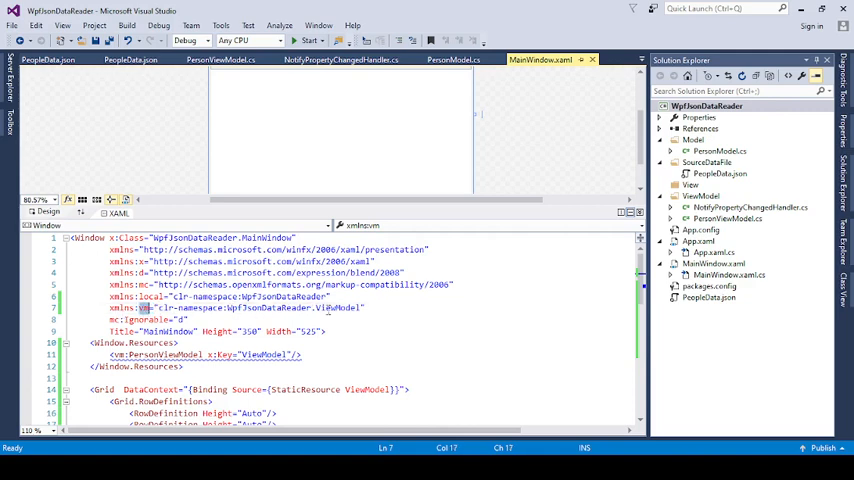
double_click(340, 308)
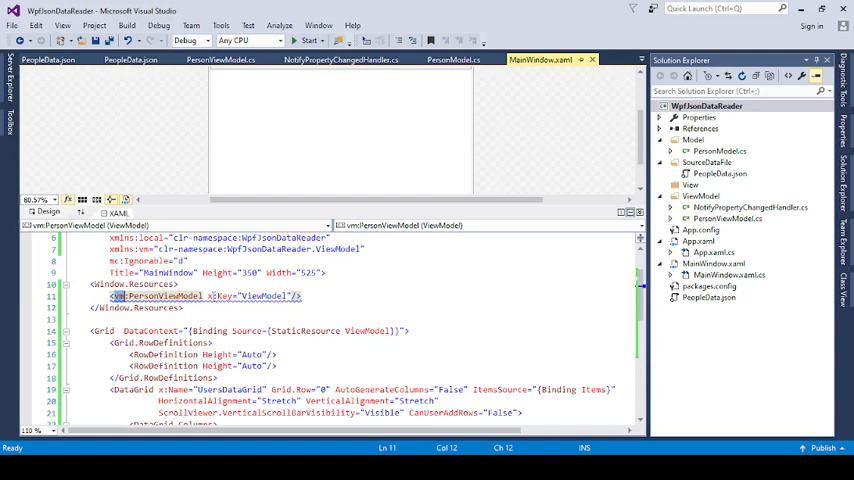
double_click(262, 295)
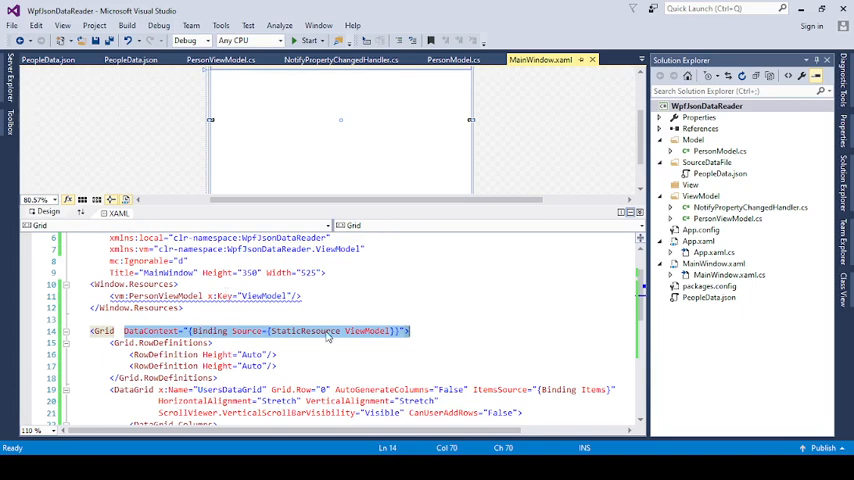
mouse_move(253, 340)
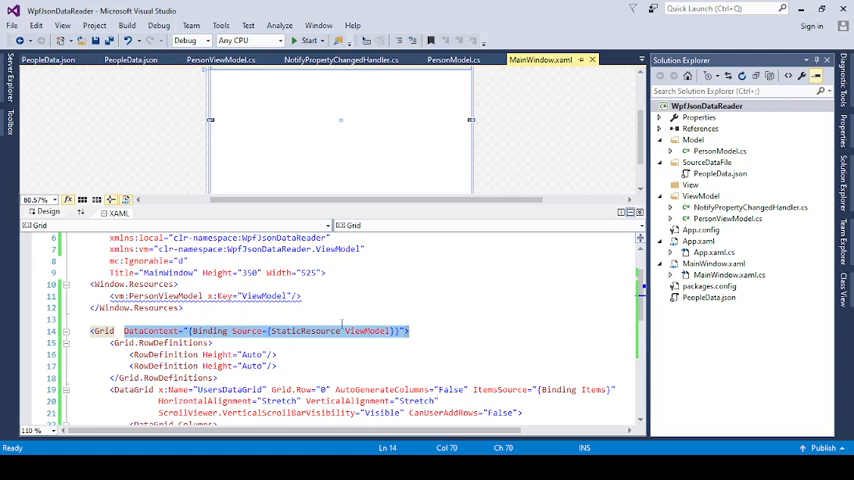
left_click(376, 331)
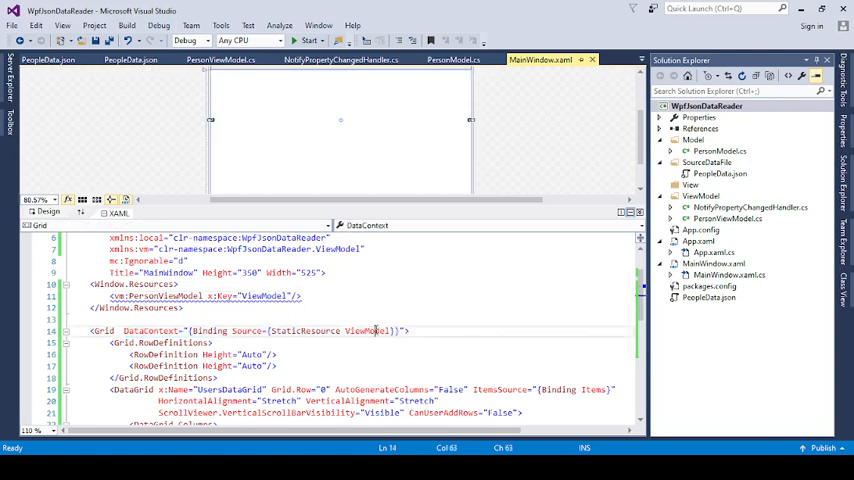
scroll("down", 3)
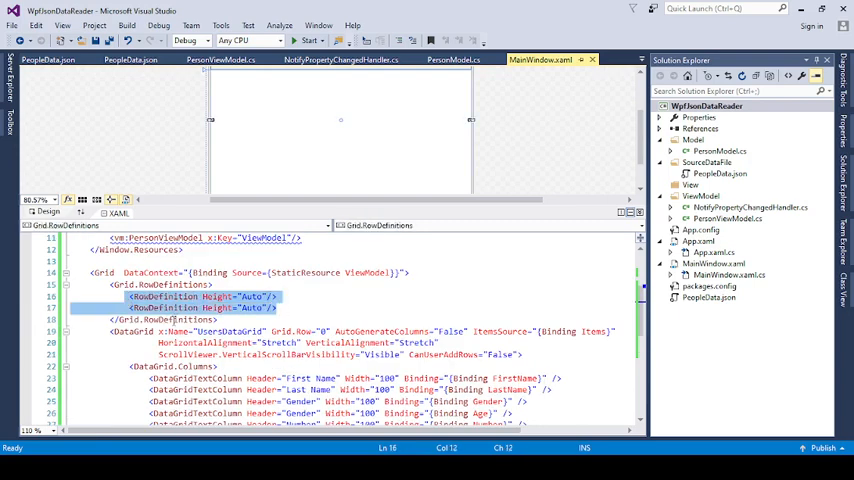
- Review the DataGrid's Items binding and its DataGrid.Columns element in MainWindow.xaml
scroll("down", 3)
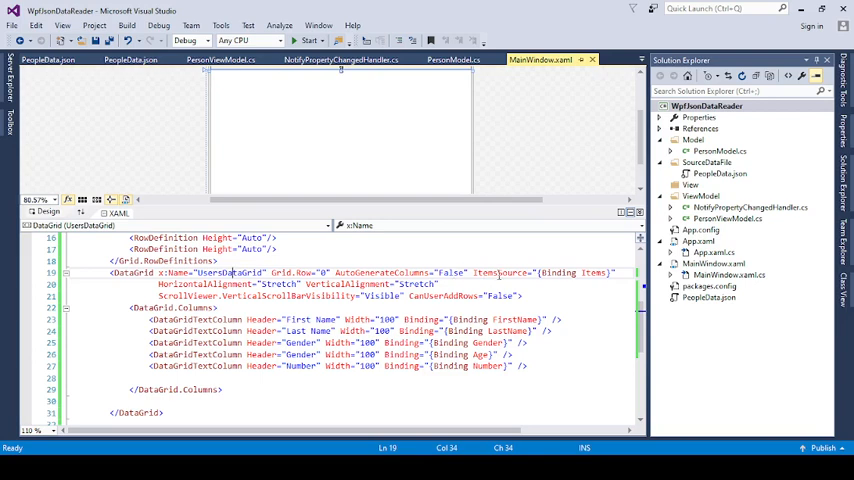
double_click(500, 272)
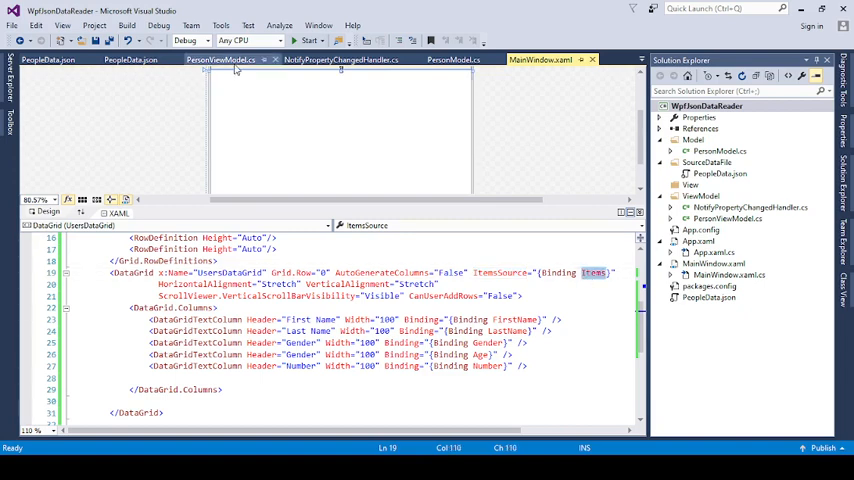
left_click(220, 59)
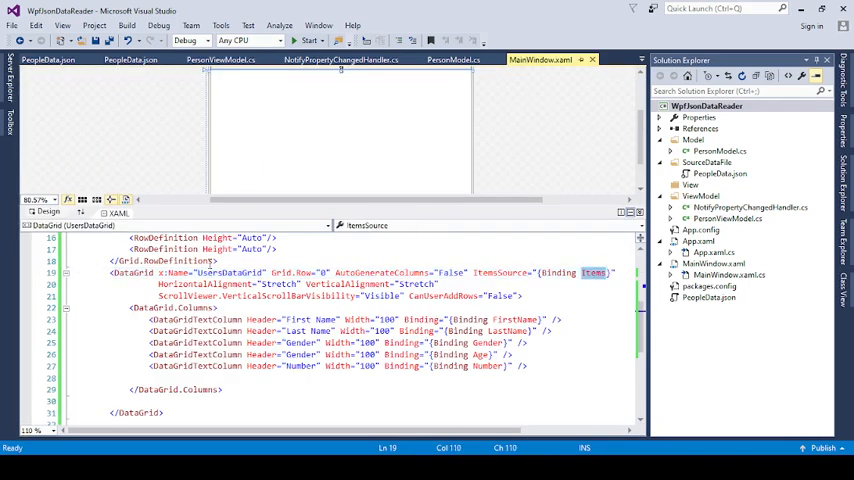
left_click(132, 272)
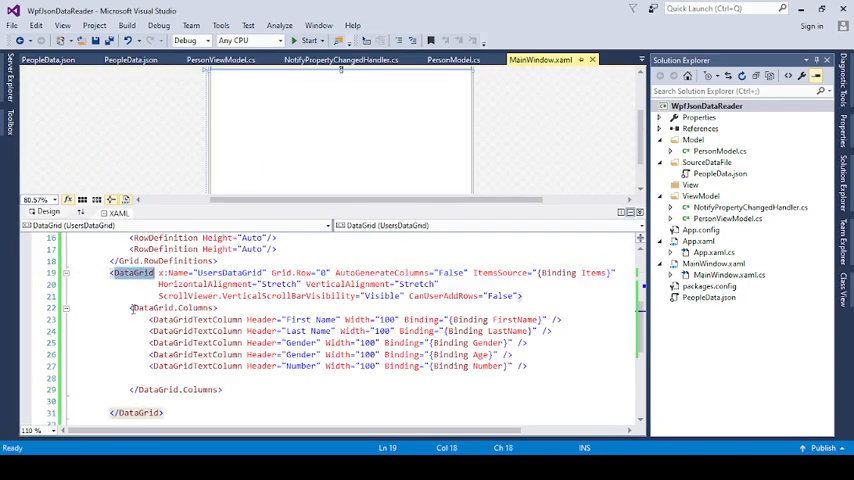
left_click(180, 307)
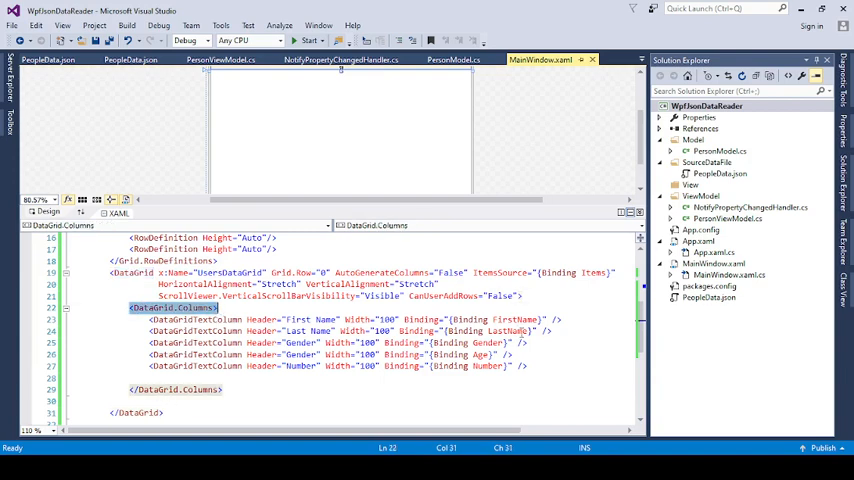
double_click(307, 319)
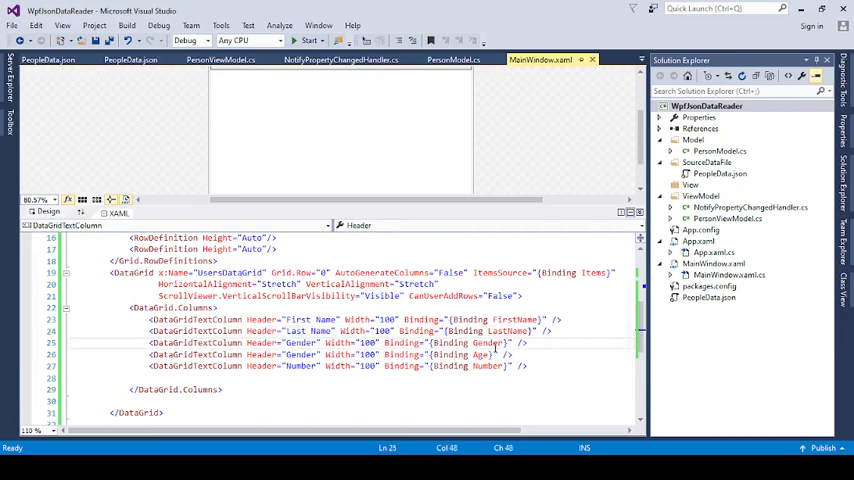
- Select the duplicate Gender header in the fourth DataGridTextColumn definition
left_click(477, 355)
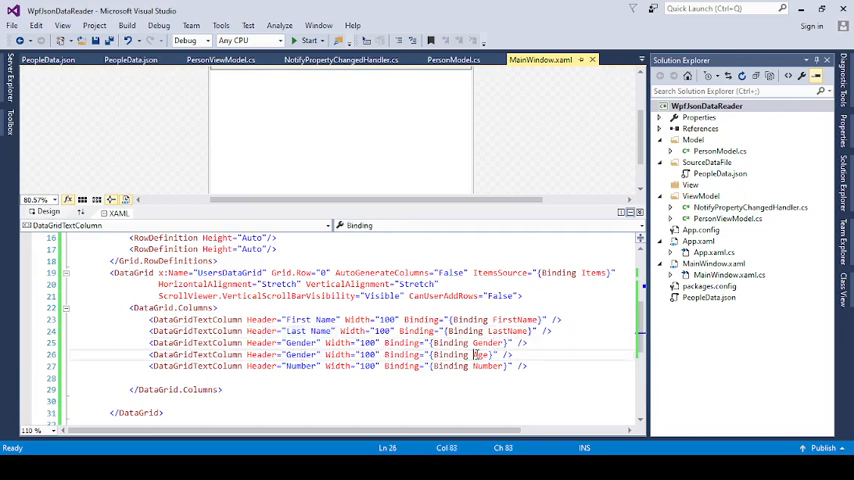
double_click(301, 355)
type("Ag")
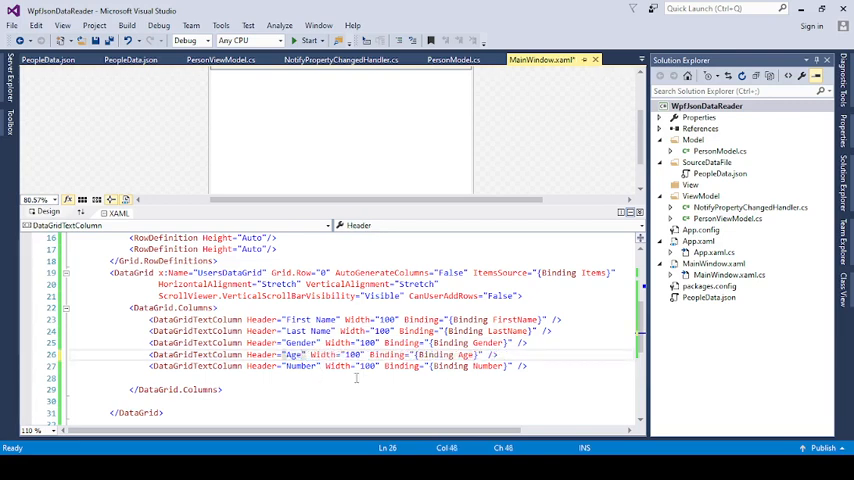
double_click(489, 365)
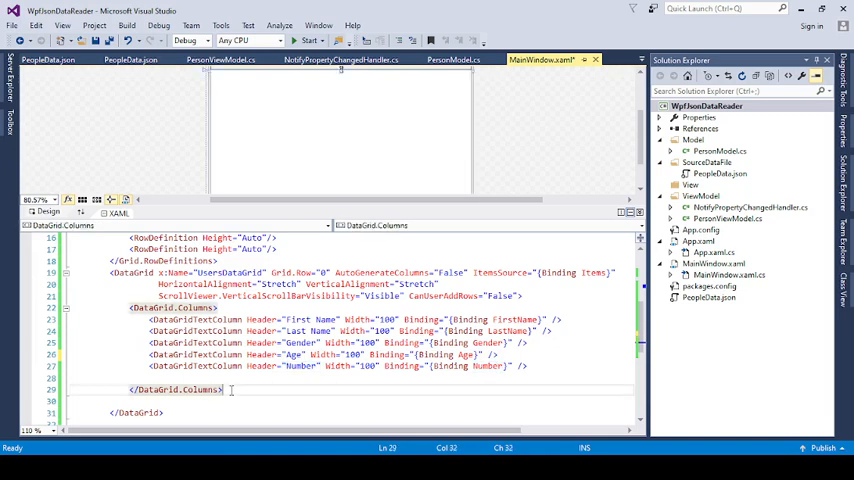
scroll("down", 3)
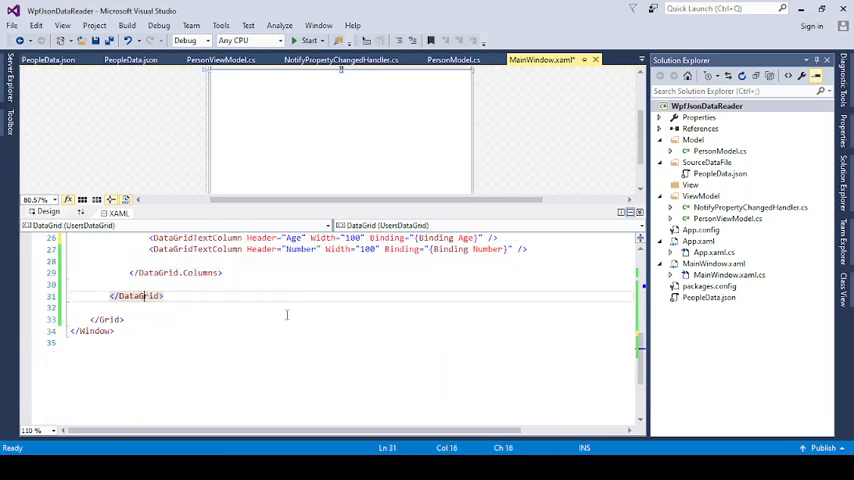
scroll("up", 3)
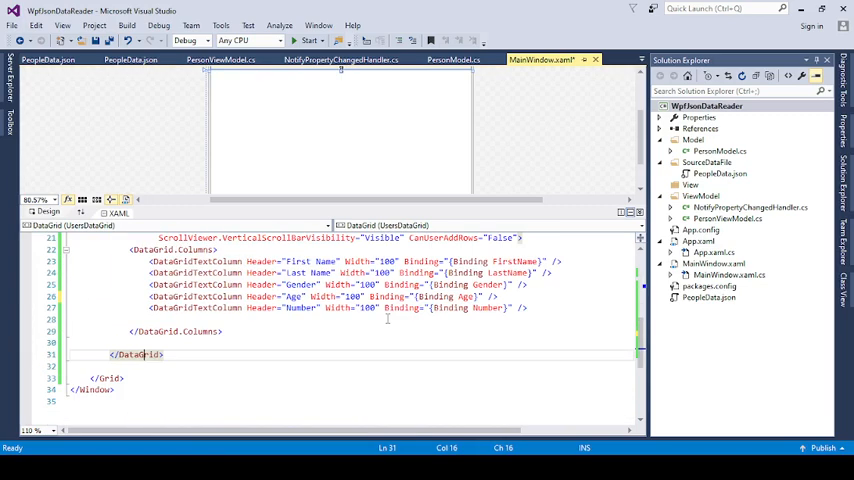
scroll("up", 3)
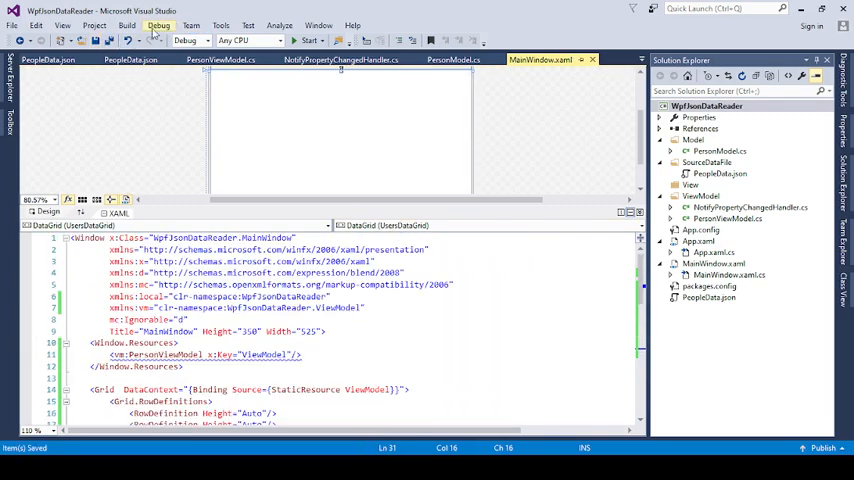
- Build and run WpfJsonDataReader, view its window, then stop debugging
left_click(308, 40)
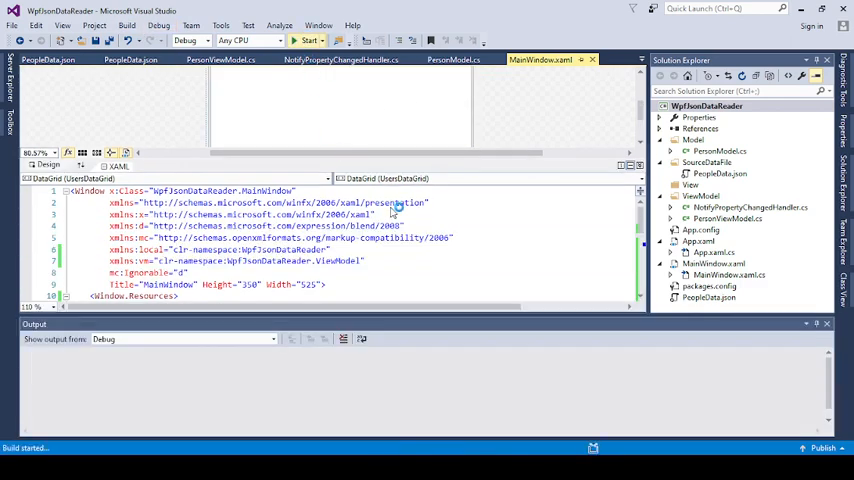
left_click(307, 40)
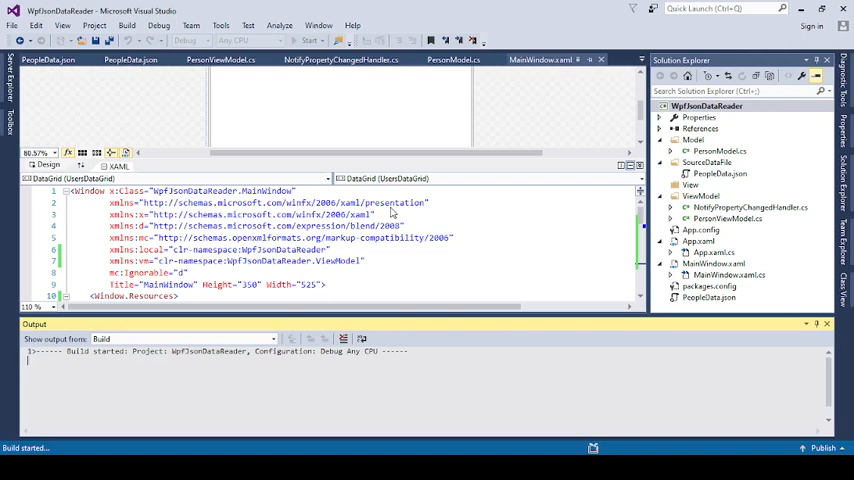
left_click(390, 208)
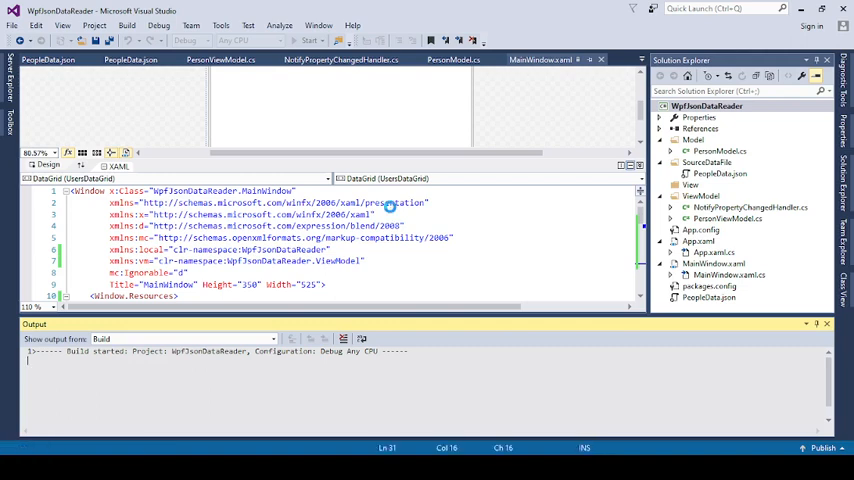
left_click(291, 40)
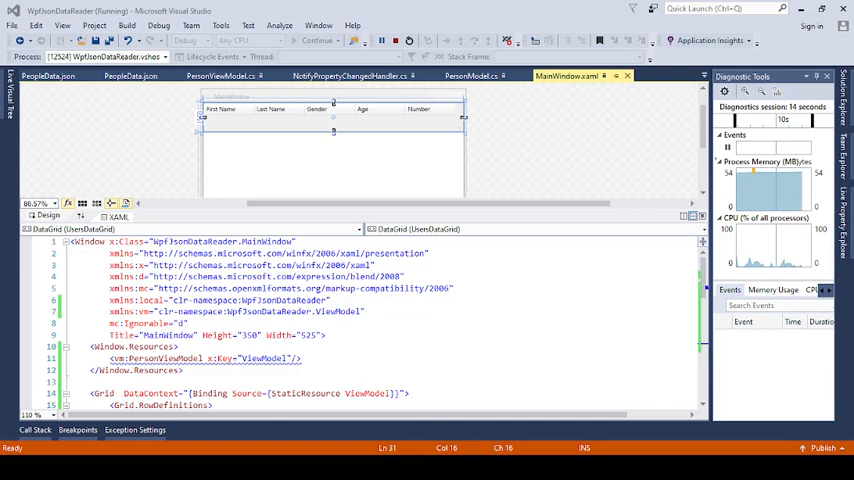
left_click(47, 75)
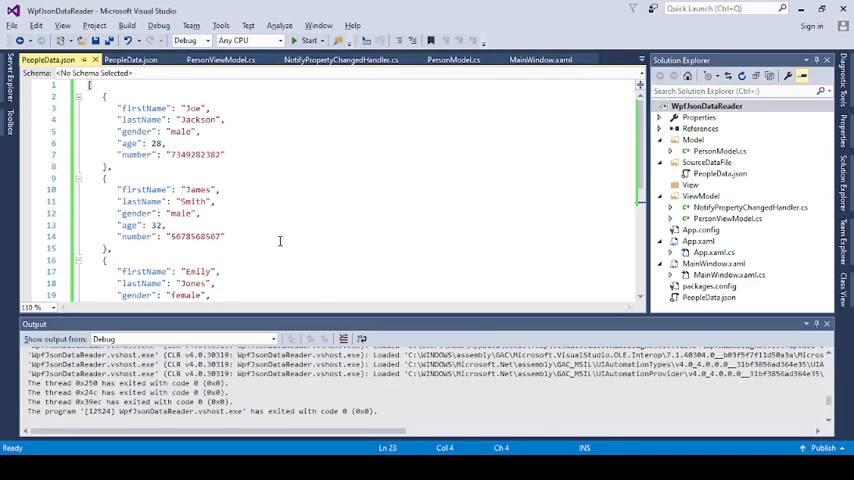
mouse_move(615, 71)
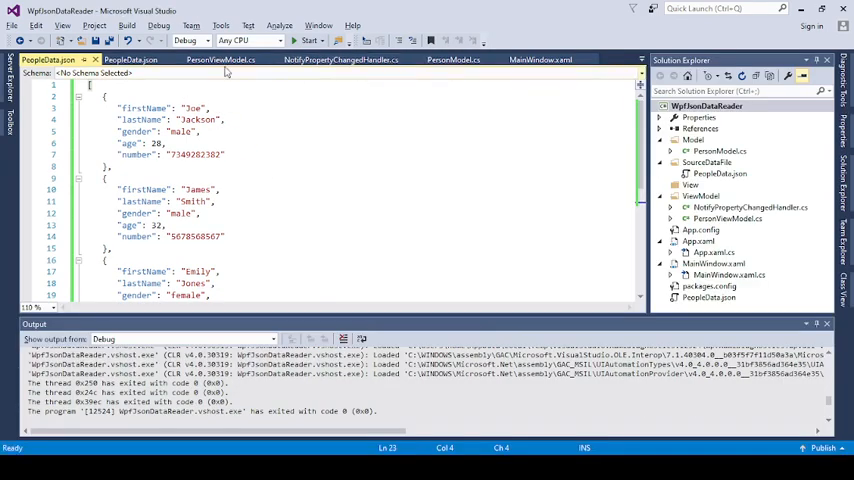
- Open the PersonViewModel.cs tab and scroll through the GetJsonData method
left_click(220, 59)
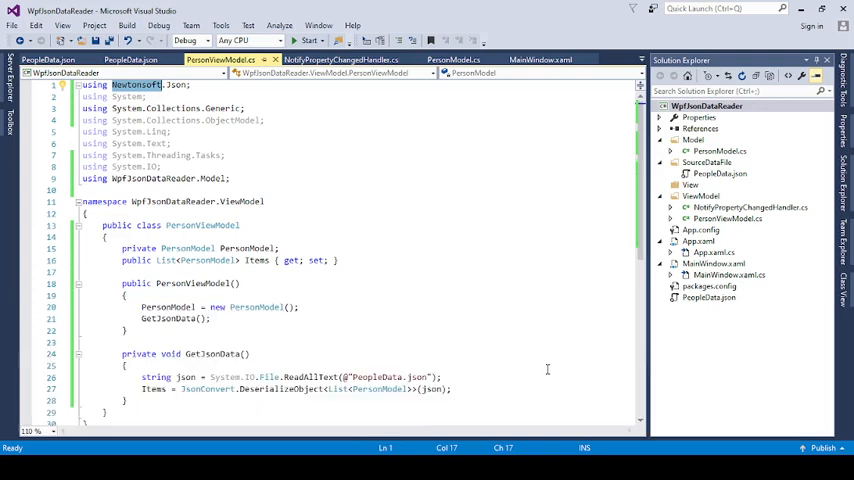
scroll("down", 3)
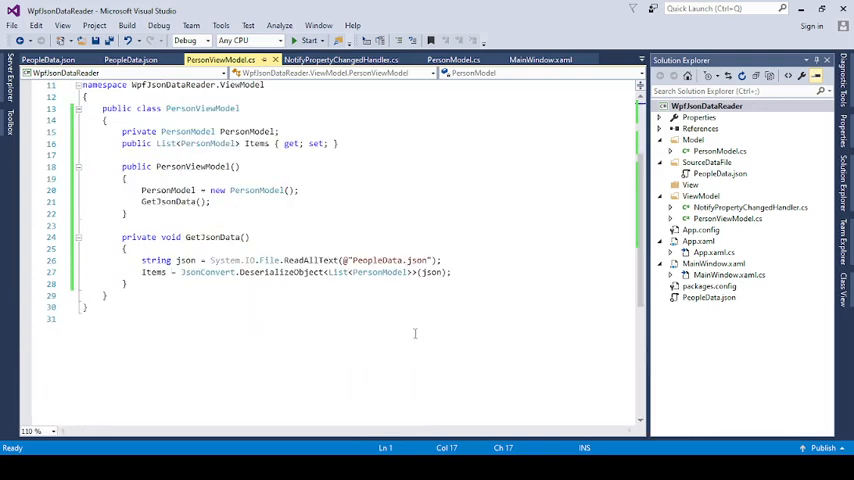
scroll("up", 3)
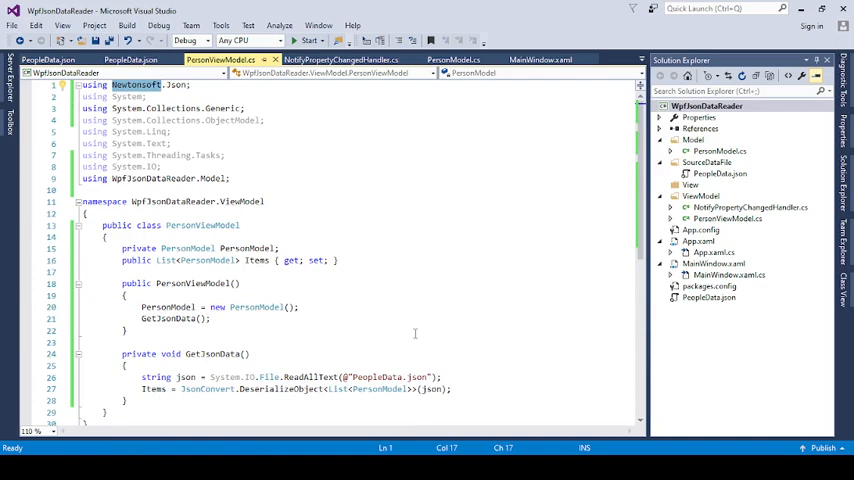
mouse_move(458, 366)
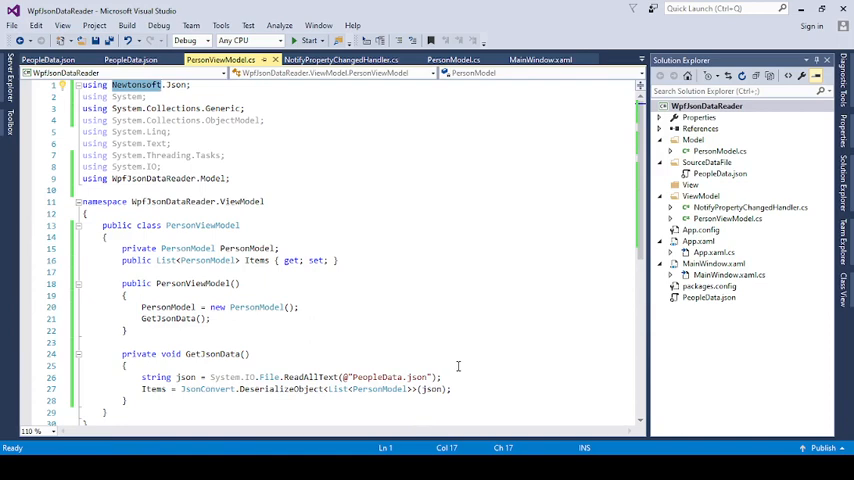